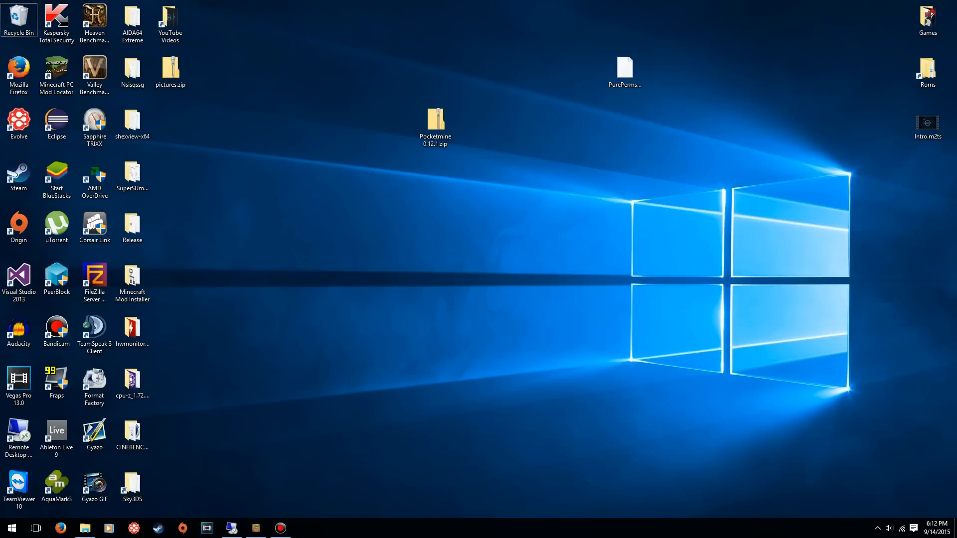
Extract the Pocketmine 0.12.1 folder from its zip to the desktop and view its bin, phar and start.cmd contents.
left_click(435, 119)
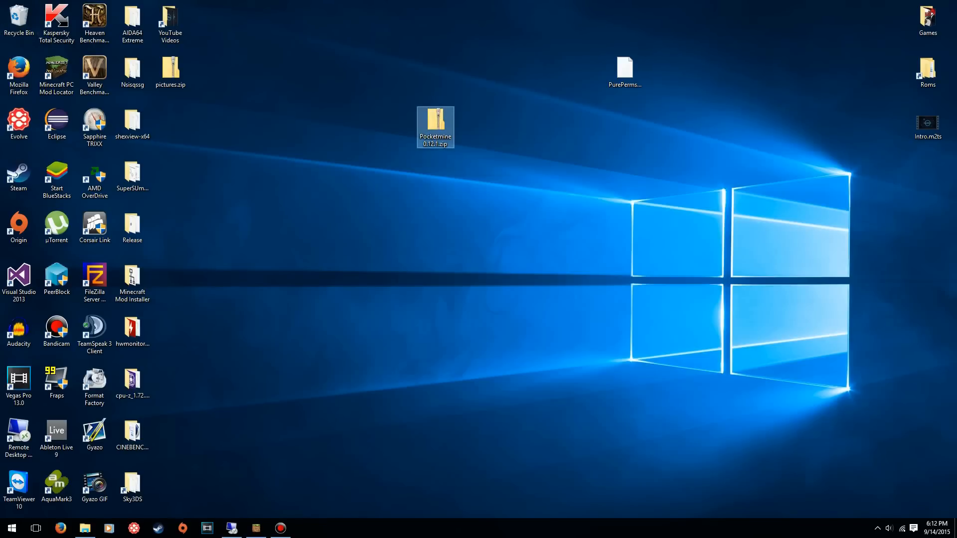
double_click(435, 127)
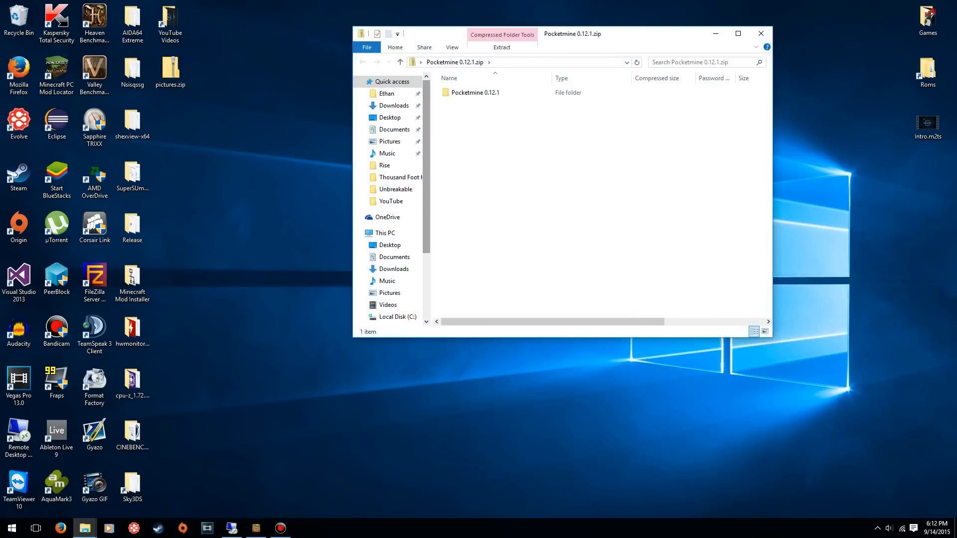
left_click(474, 91)
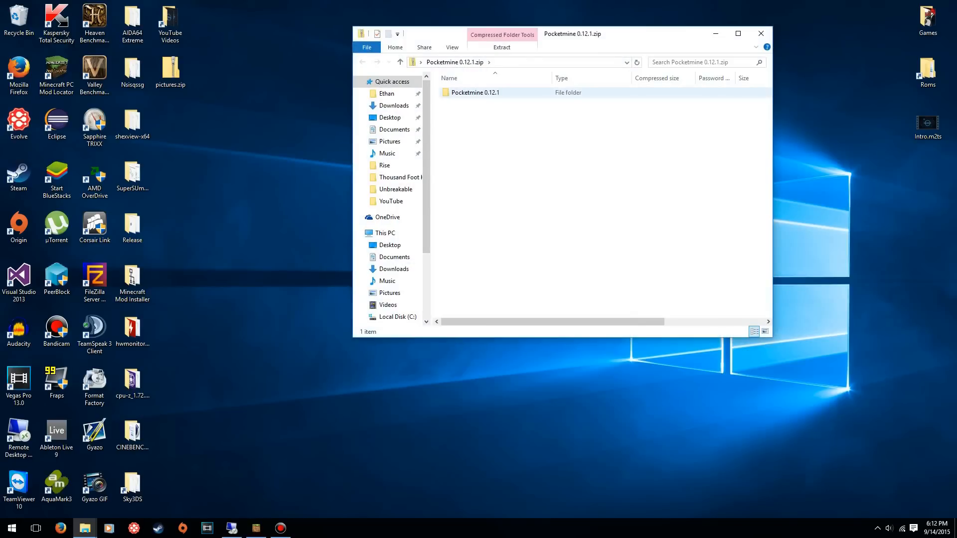
left_click(475, 91)
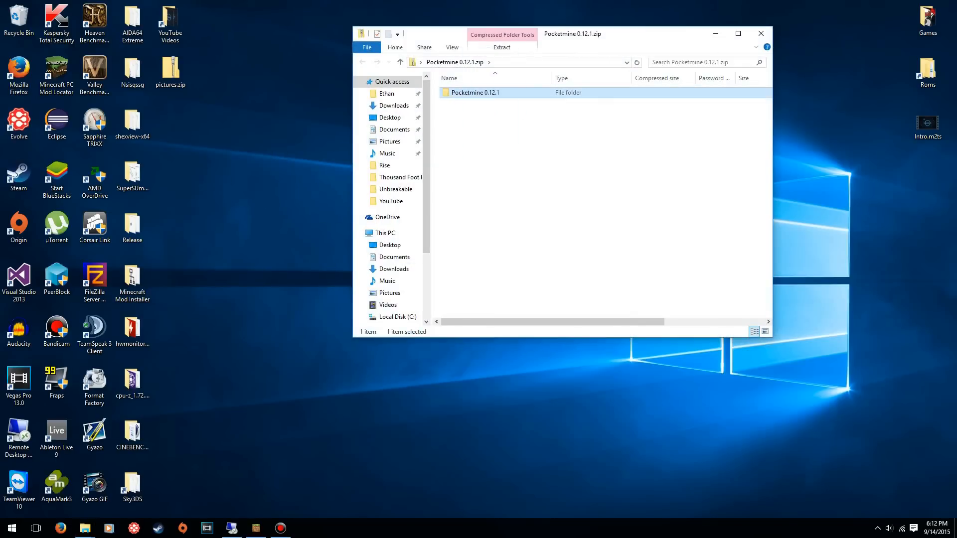
left_click(760, 33)
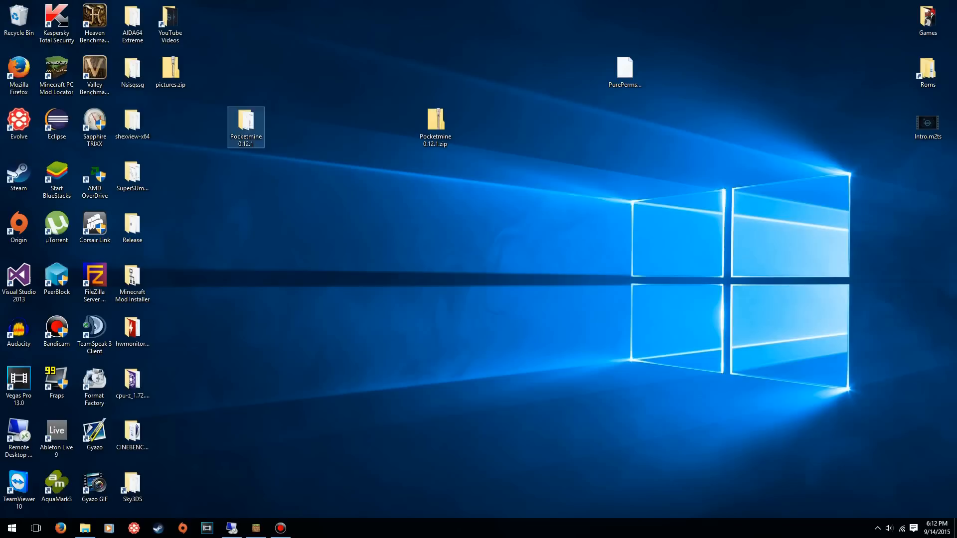
double_click(245, 127)
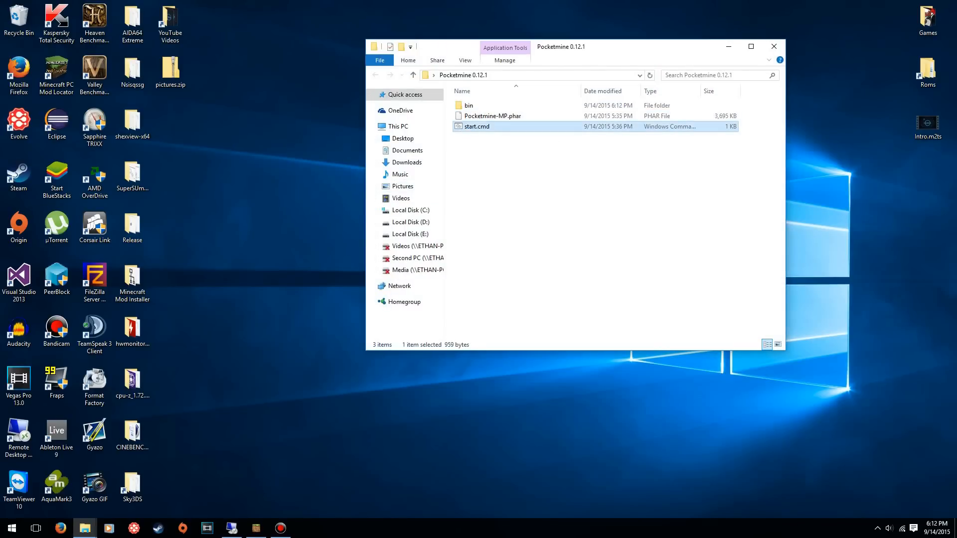
Run start.cmd, choose language en and answer y to the license and wizard prompts.
double_click(477, 127)
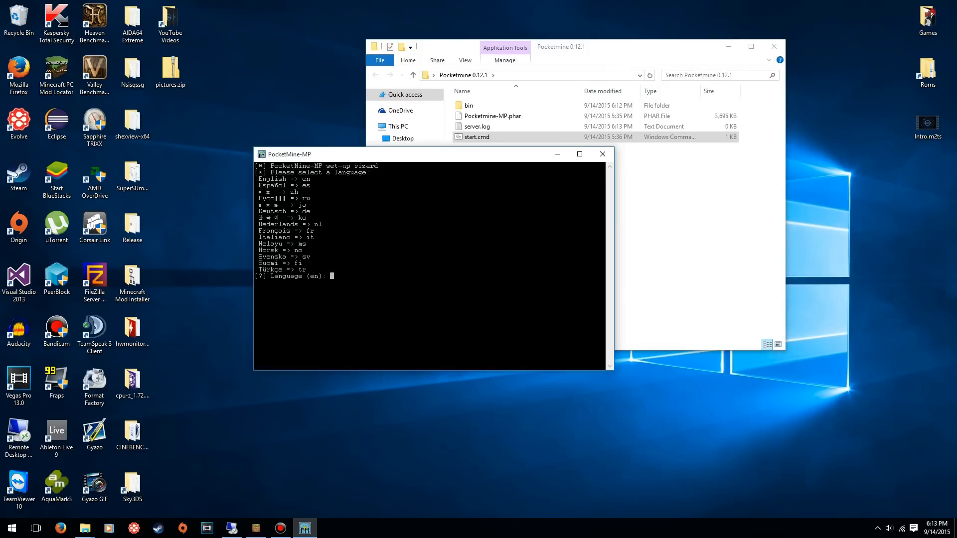
type("en")
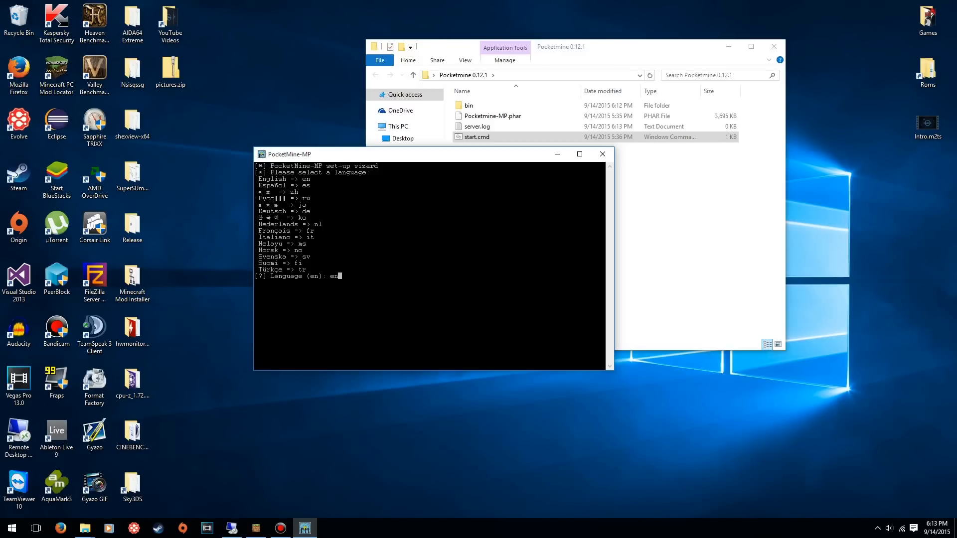
key("enter")
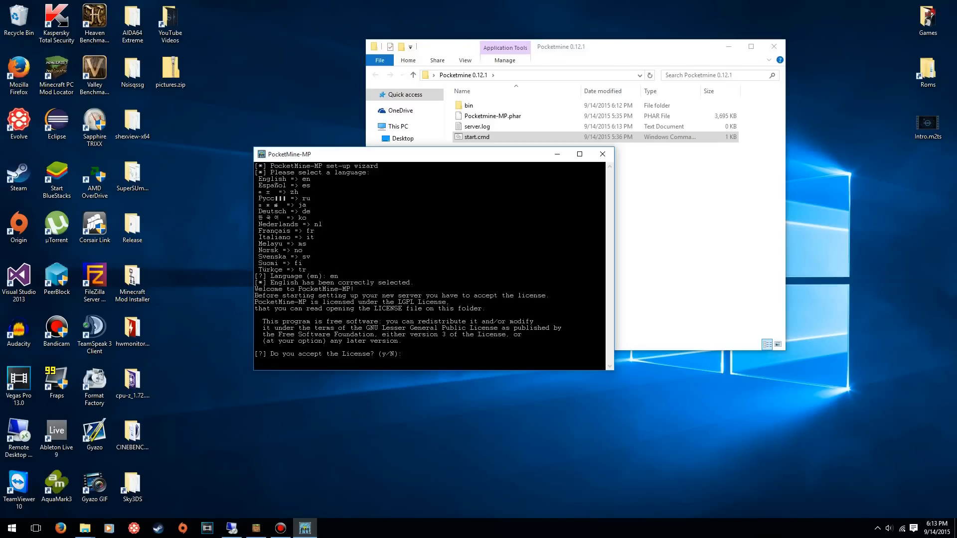
type("y")
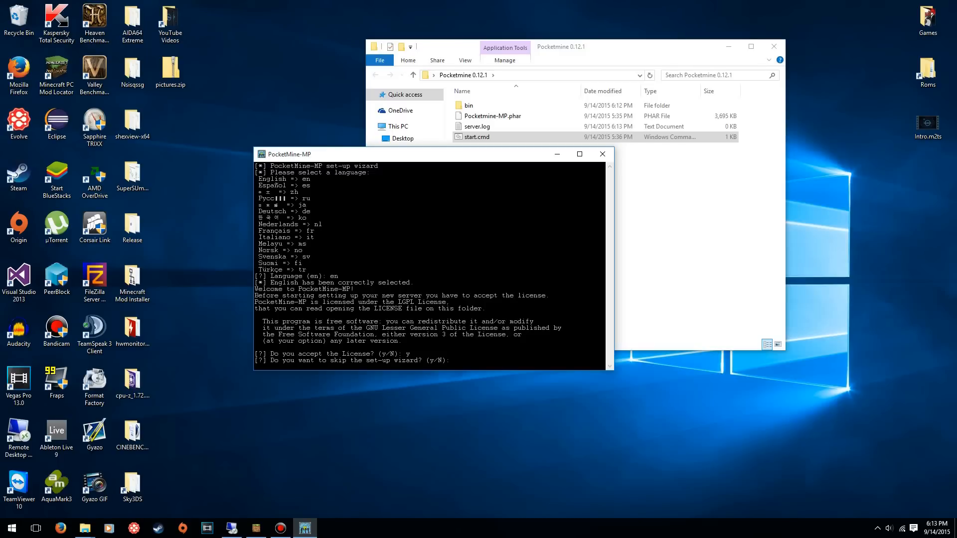
type("y")
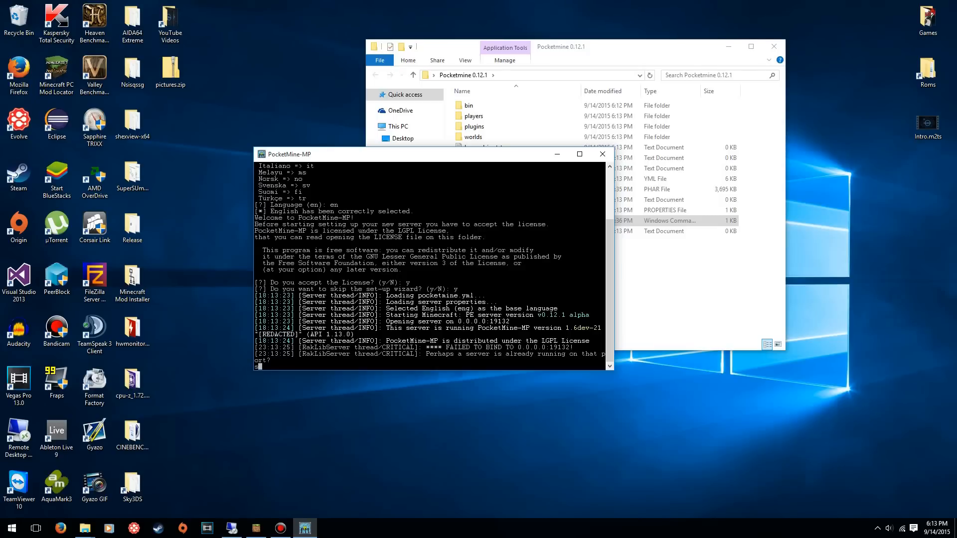
Stop the server with the stop command and close its console window.
type("stop")
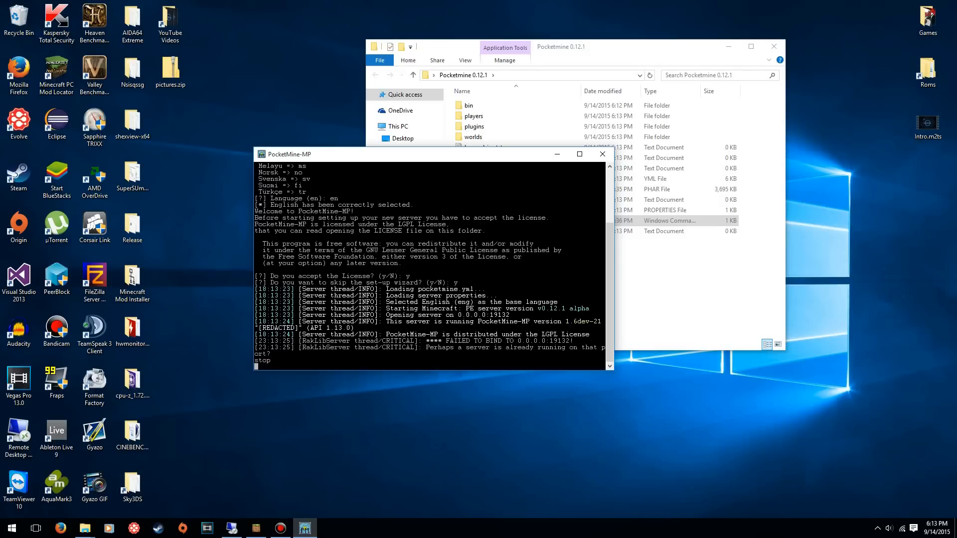
mouse_move(602, 153)
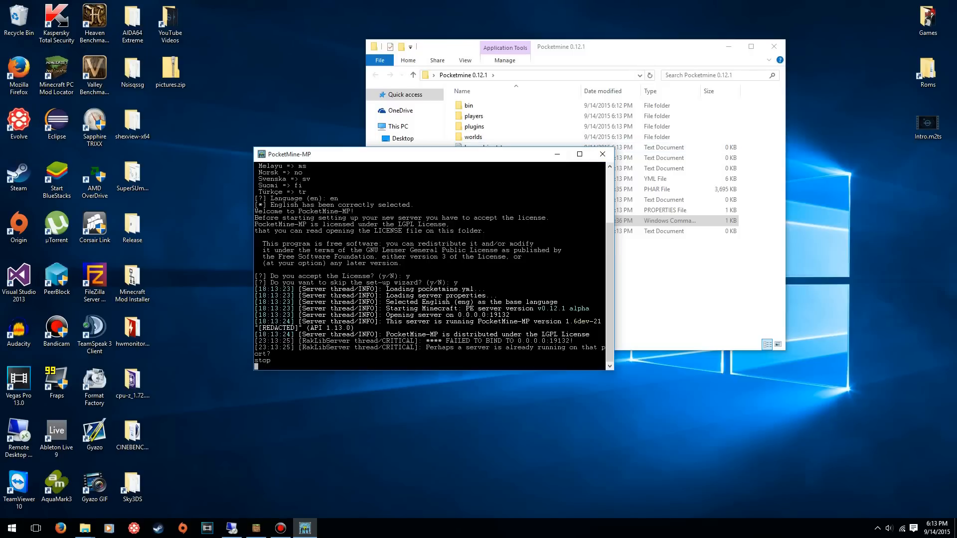
mouse_move(602, 153)
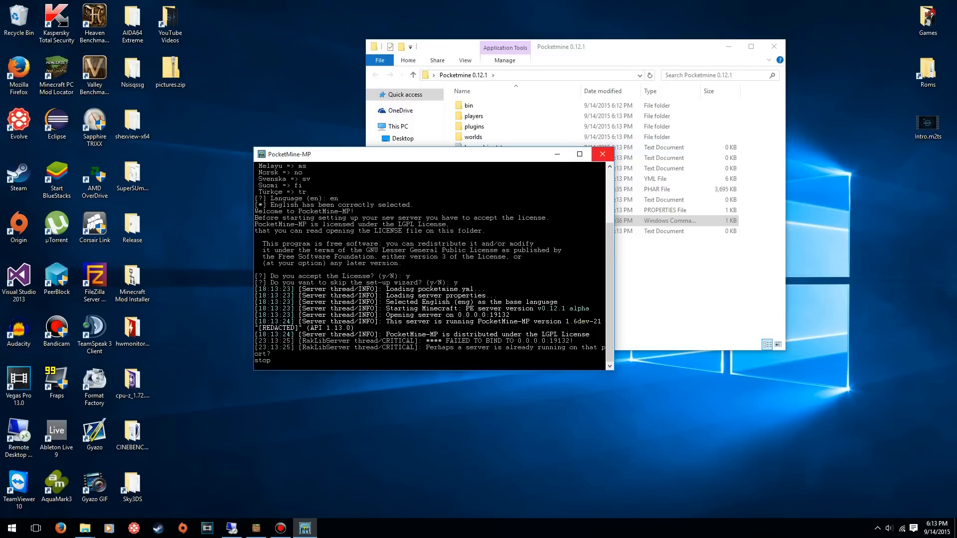
left_click(602, 154)
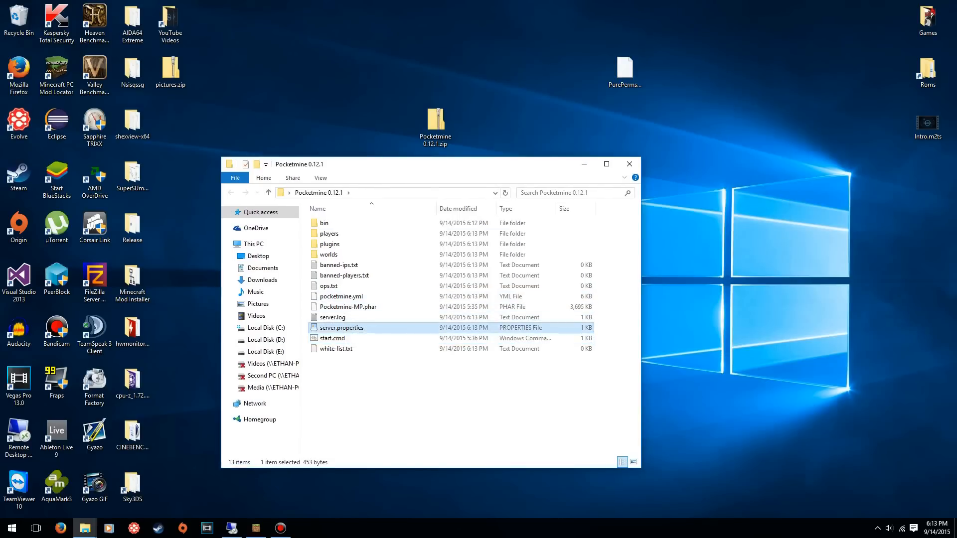
Open server.properties in WordPad via the Open With dialog.
right_click(341, 328)
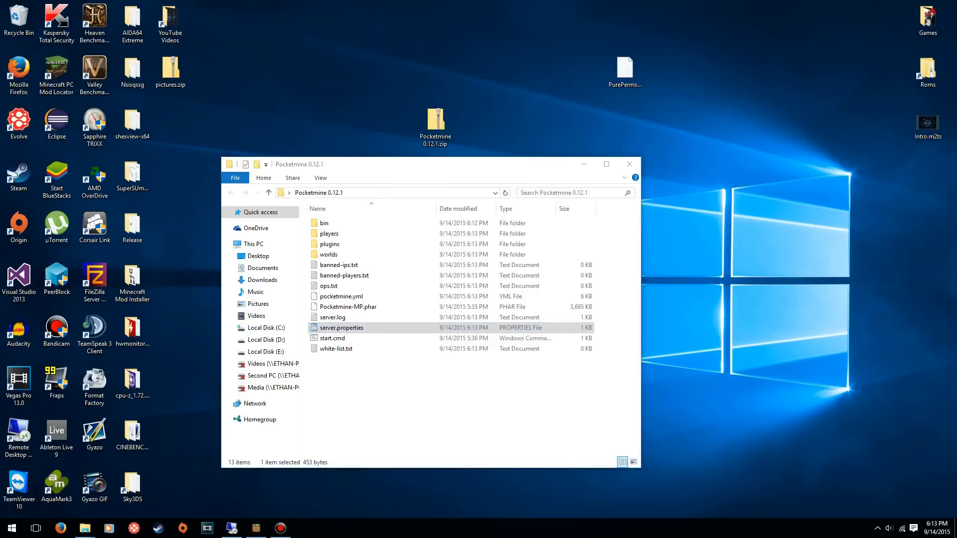
double_click(341, 328)
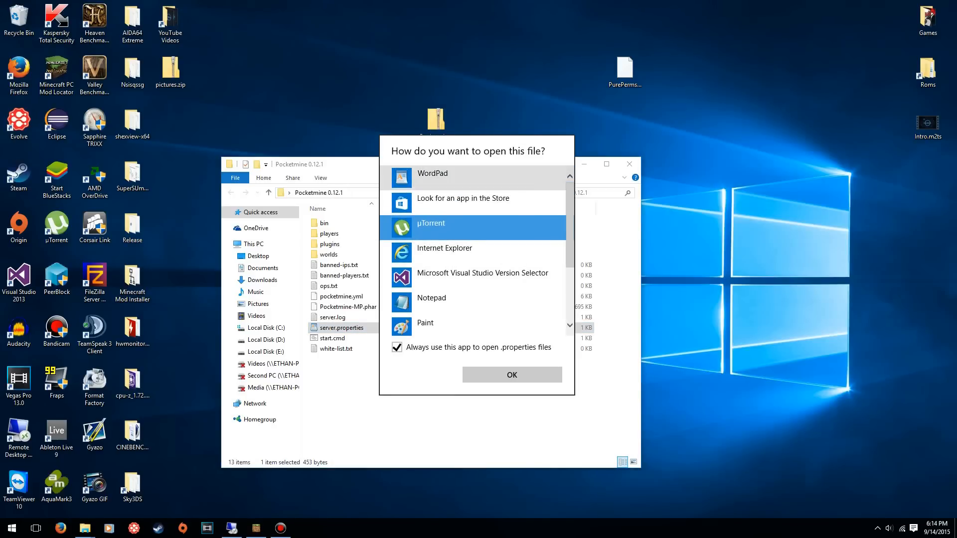
left_click(511, 374)
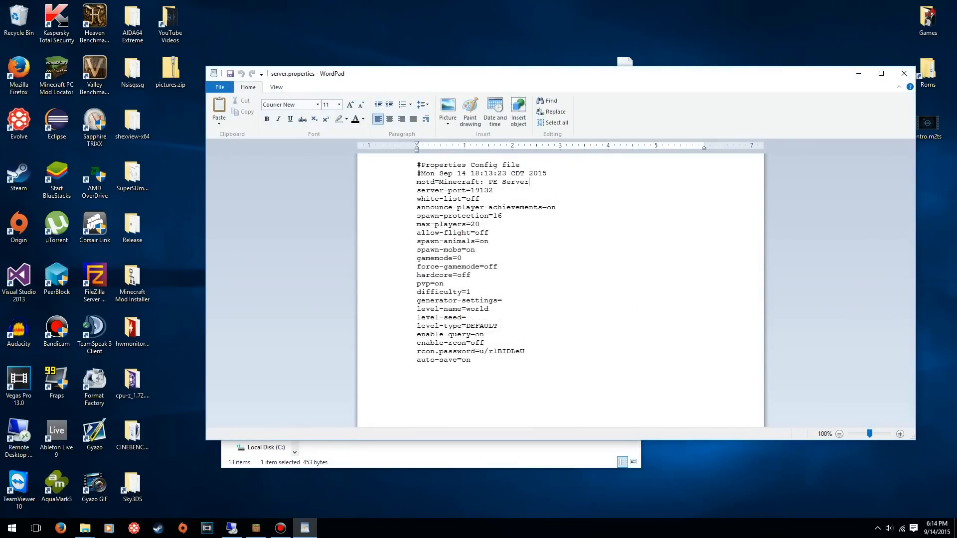
Set motd to 'dogger Server' and server-port to 19135.
key("Backspace")
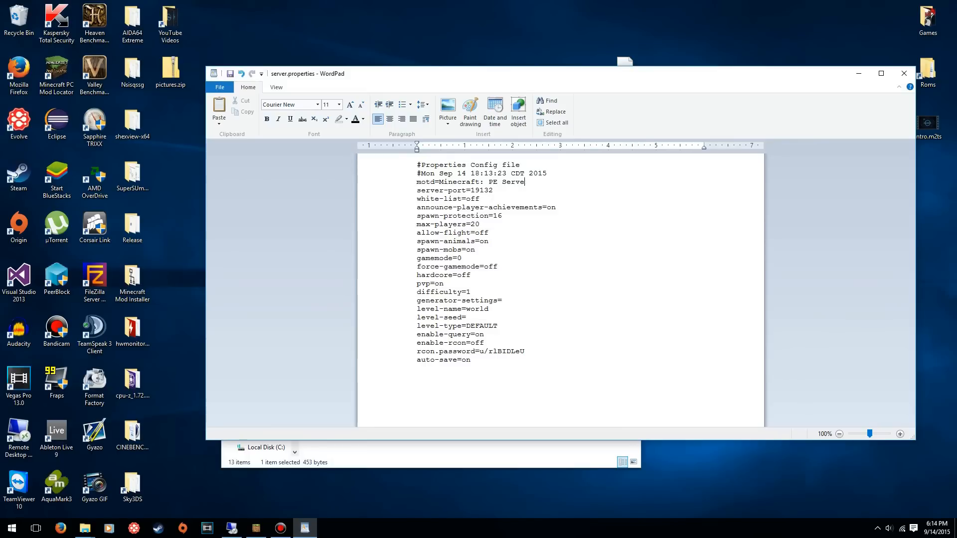
type("do")
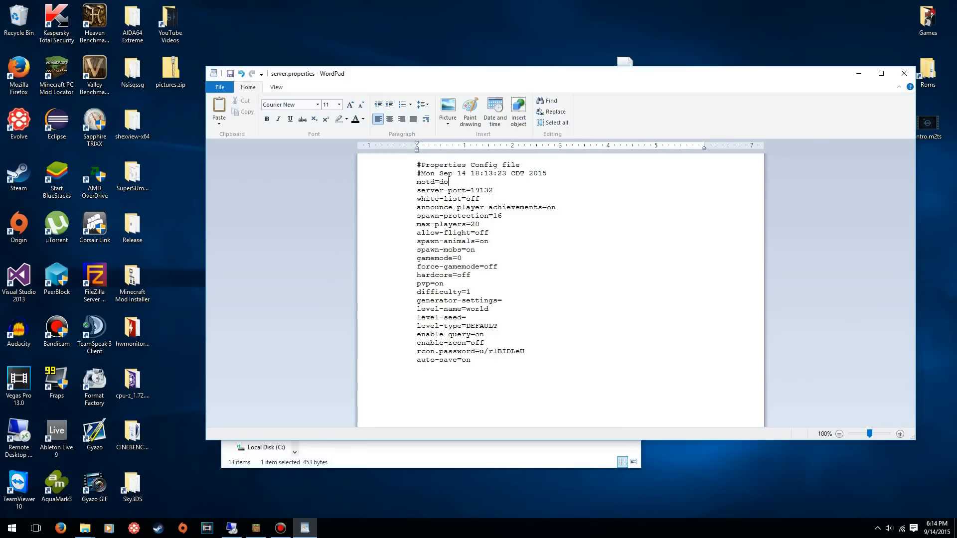
type("gger Server")
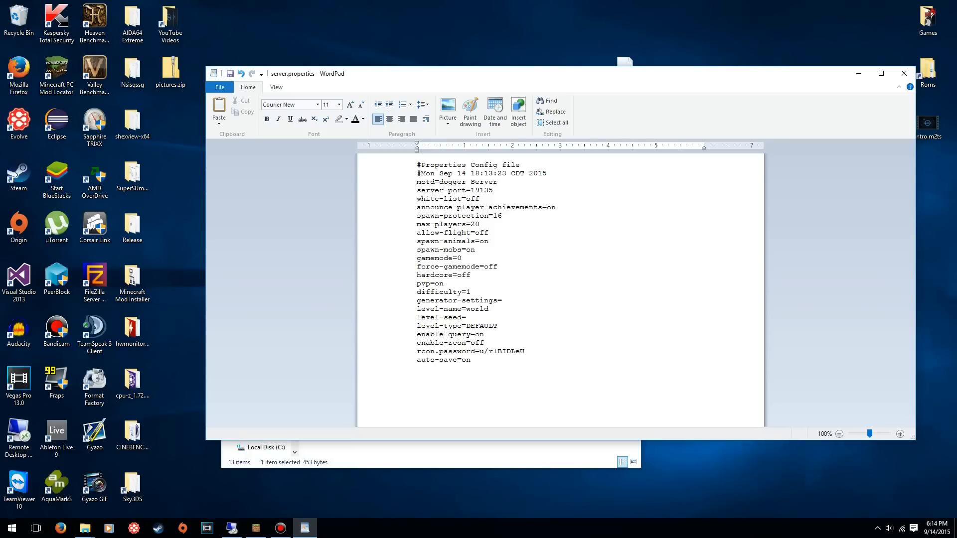
type("19132")
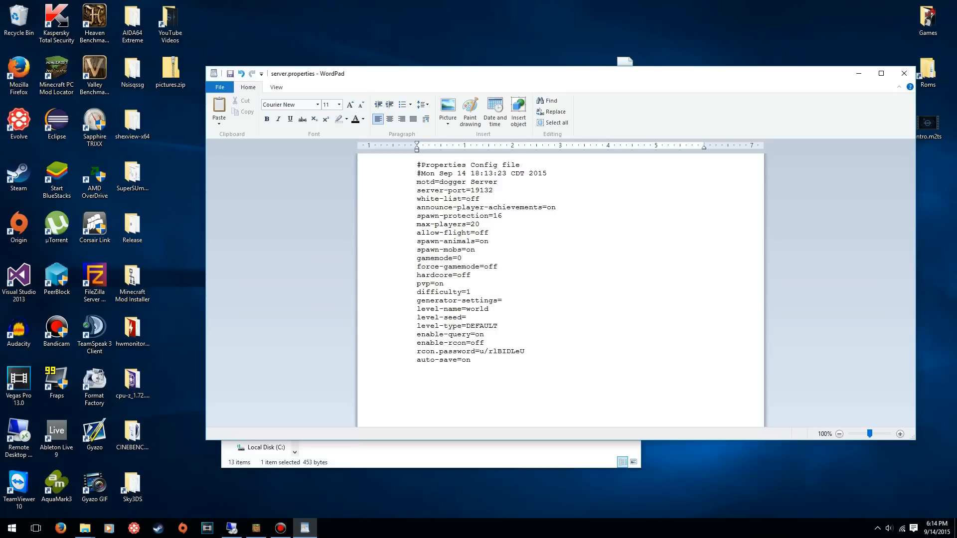
type("35")
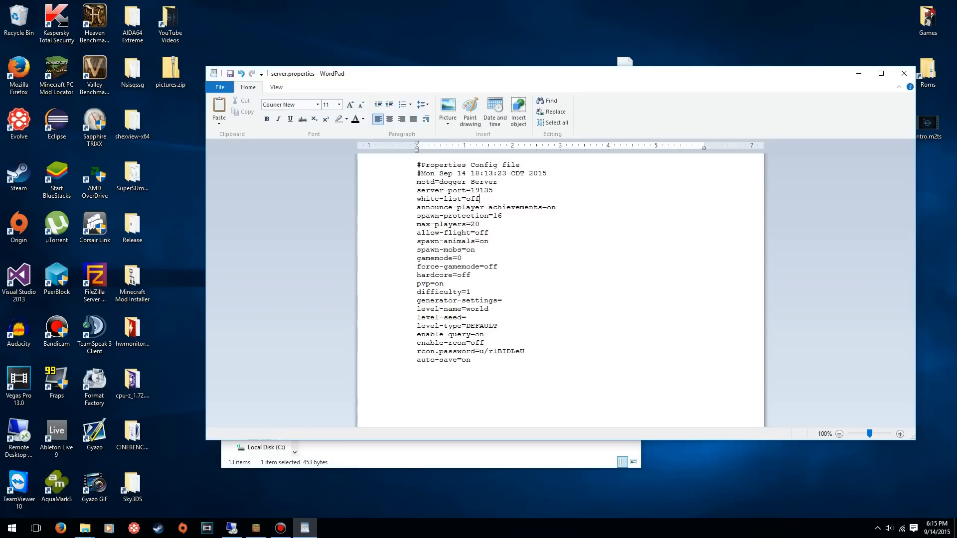
Set white-list to off and spawn-protection to 24.
key("BackSpace")
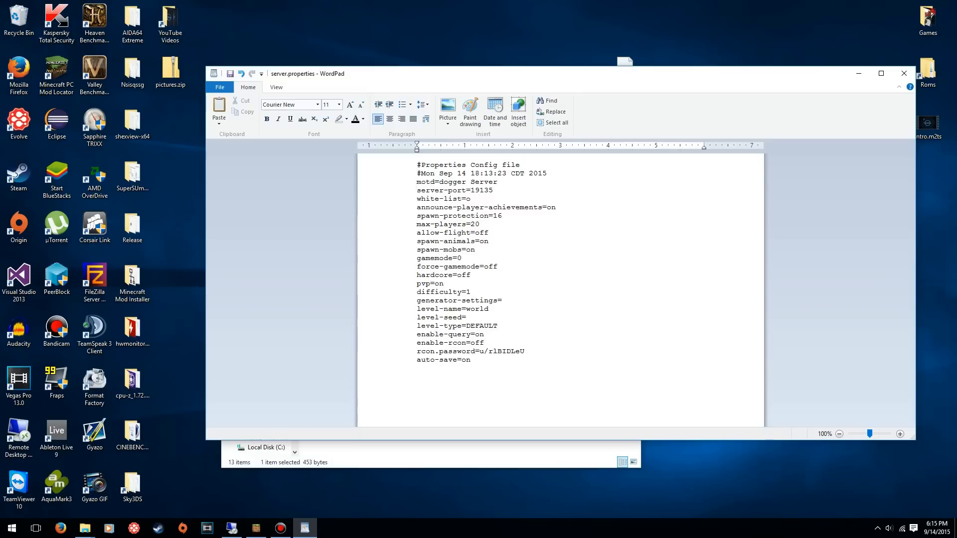
type("off")
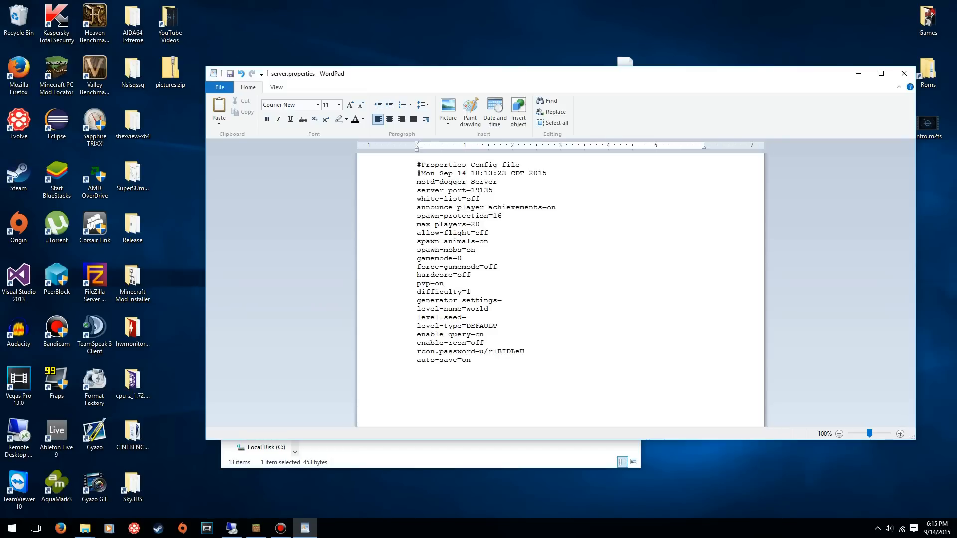
left_click(480, 216)
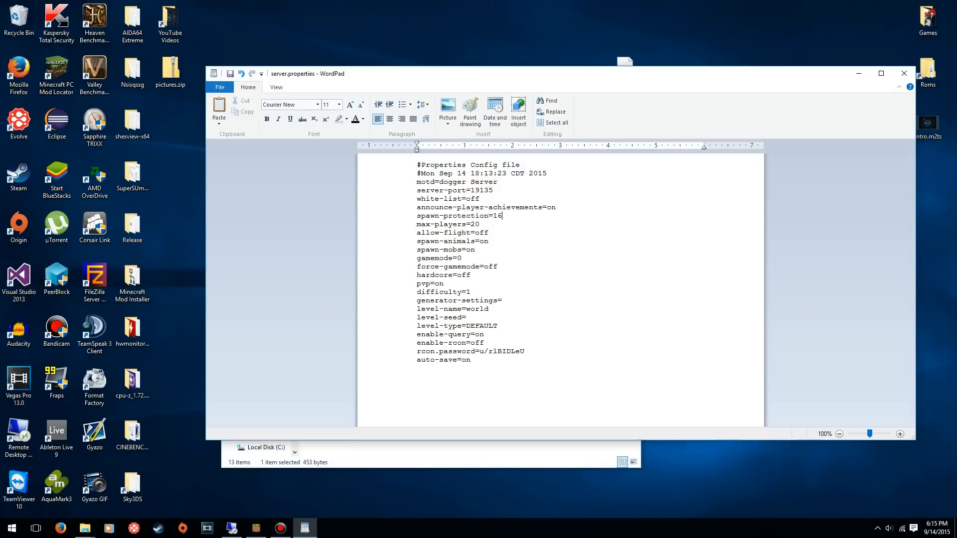
key("BackSpace")
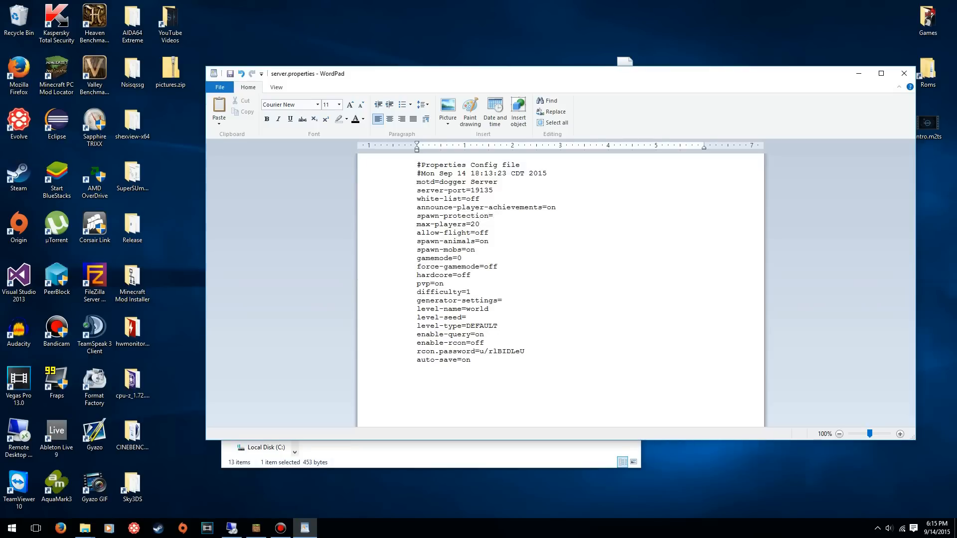
type("124")
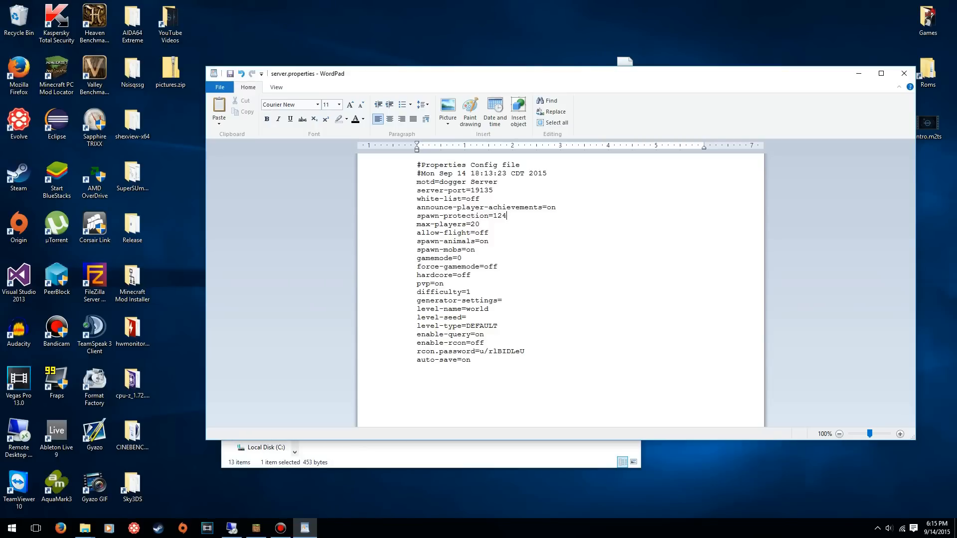
key("Backspace")
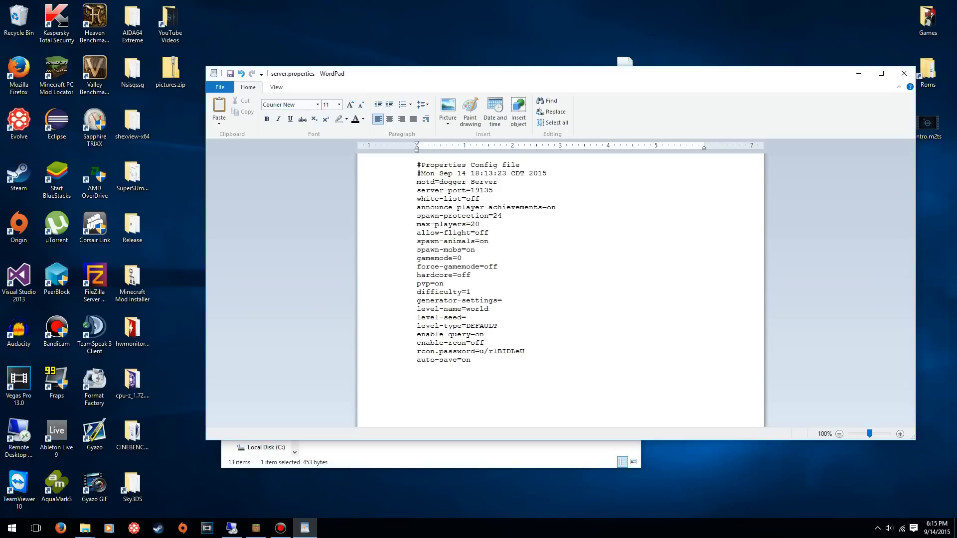
Briefly edit the max-players value, leaving it at 20.
left_click(480, 224)
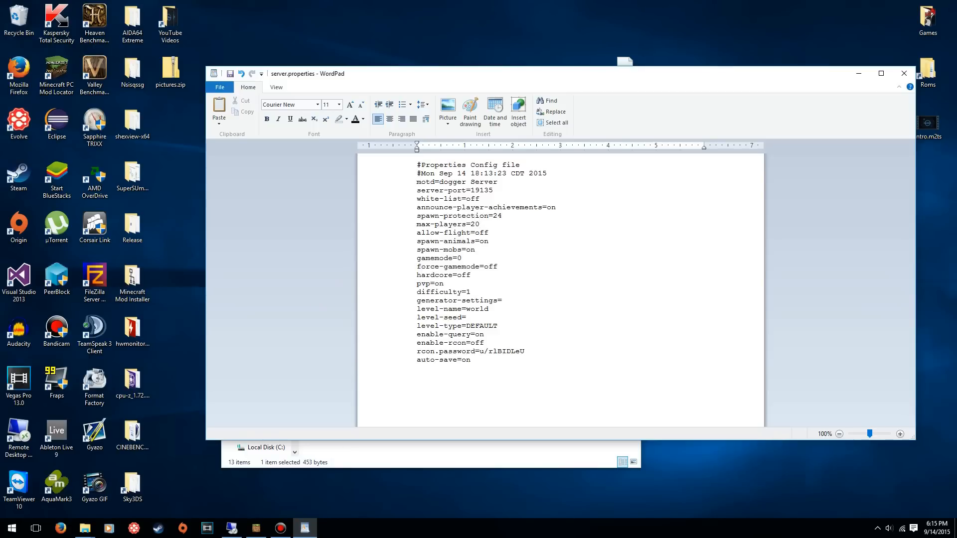
left_click(481, 225)
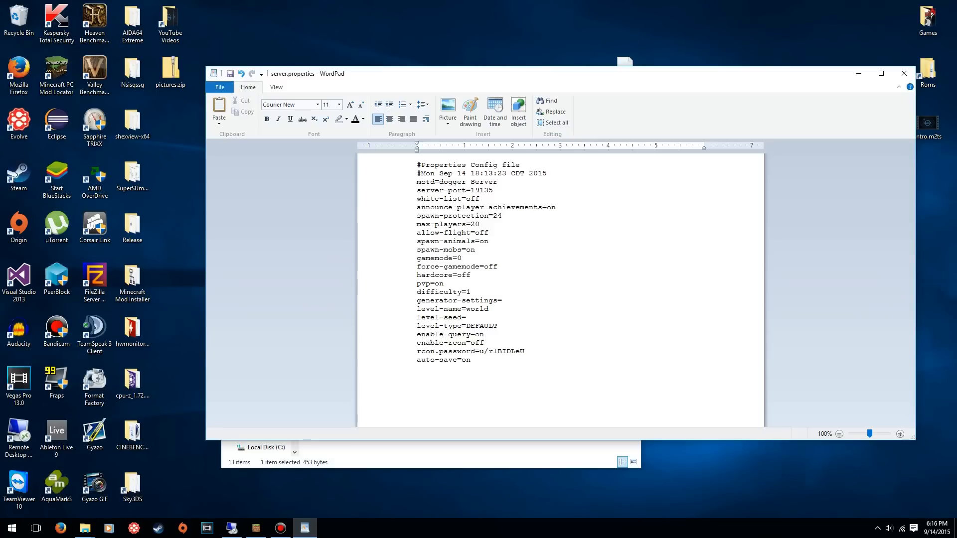
left_click(475, 224)
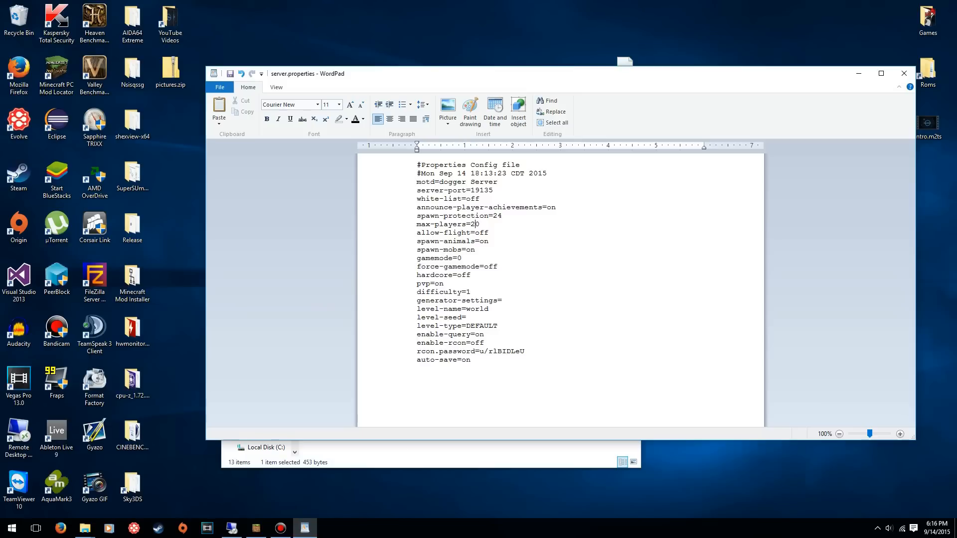
key("backspace")
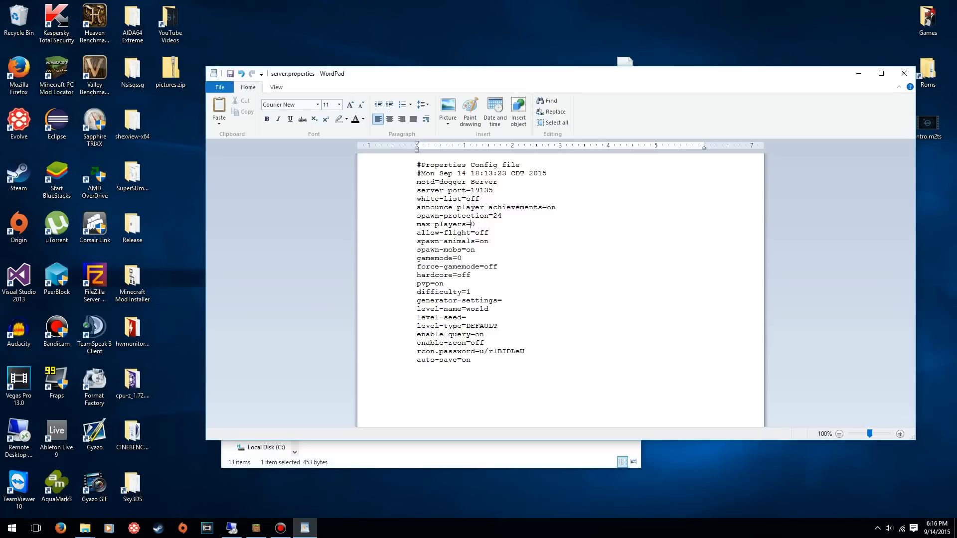
type("4")
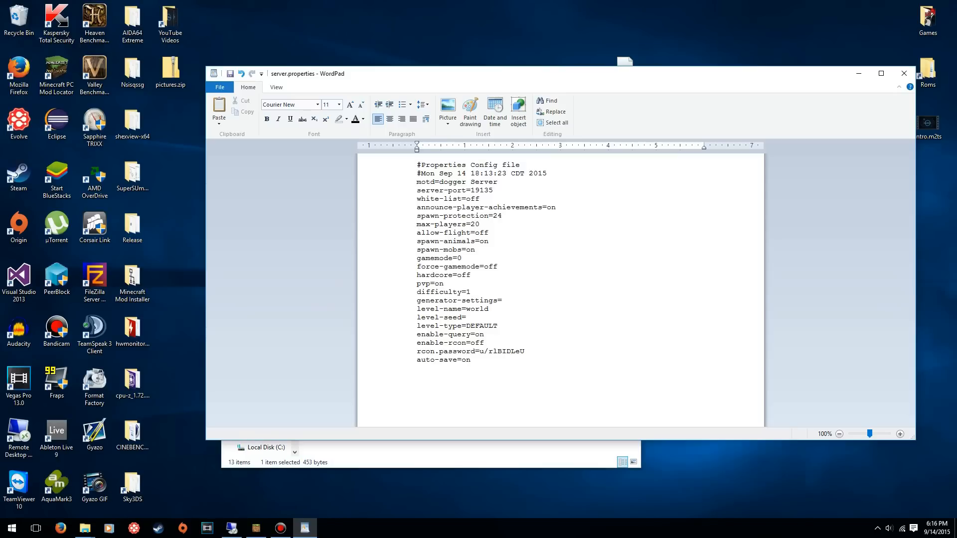
left_click(474, 225)
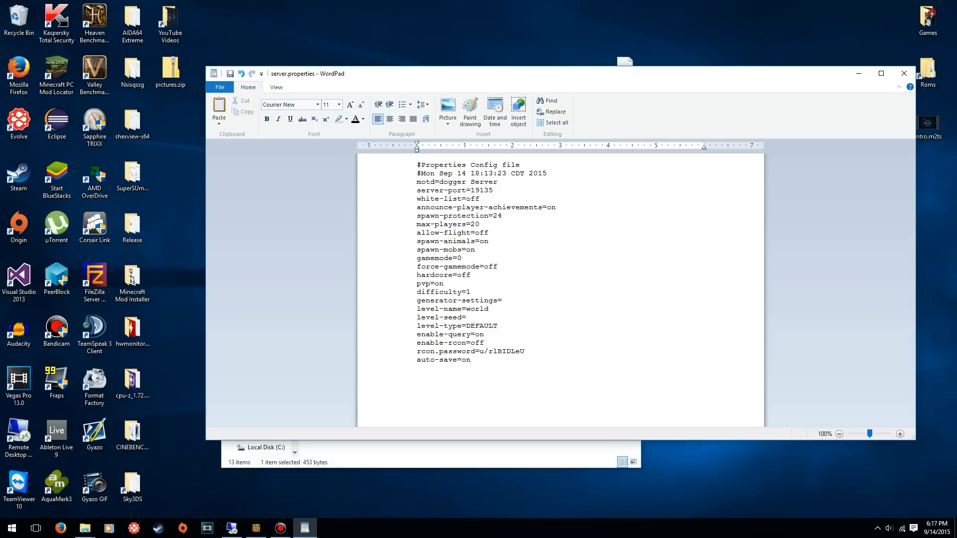
Toggle gamemode back to 0 and switch force-gamemode from off to on.
left_click(476, 249)
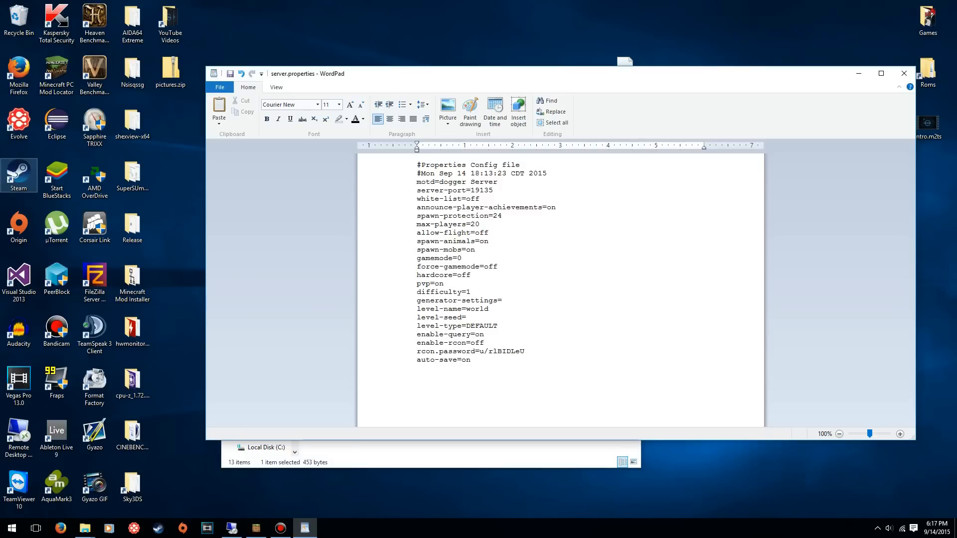
type("1")
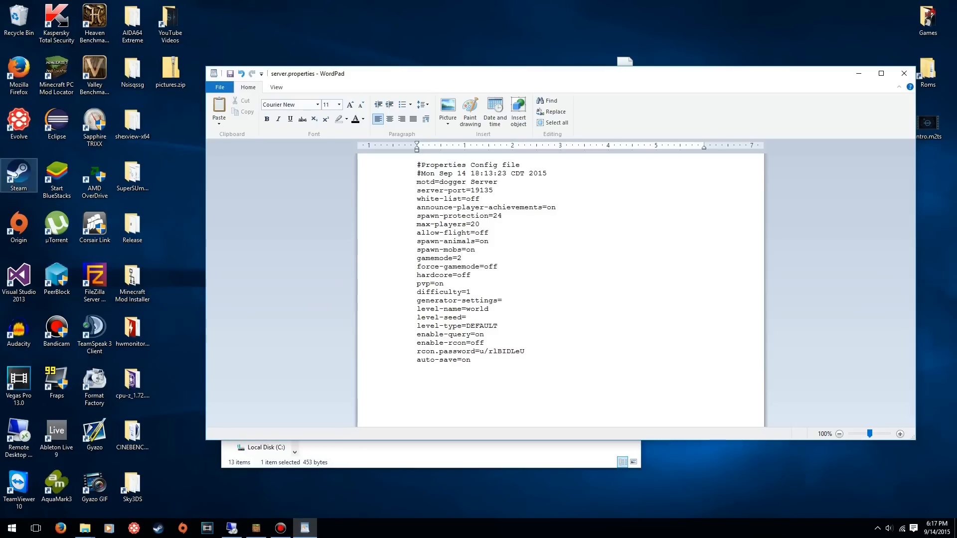
type("0")
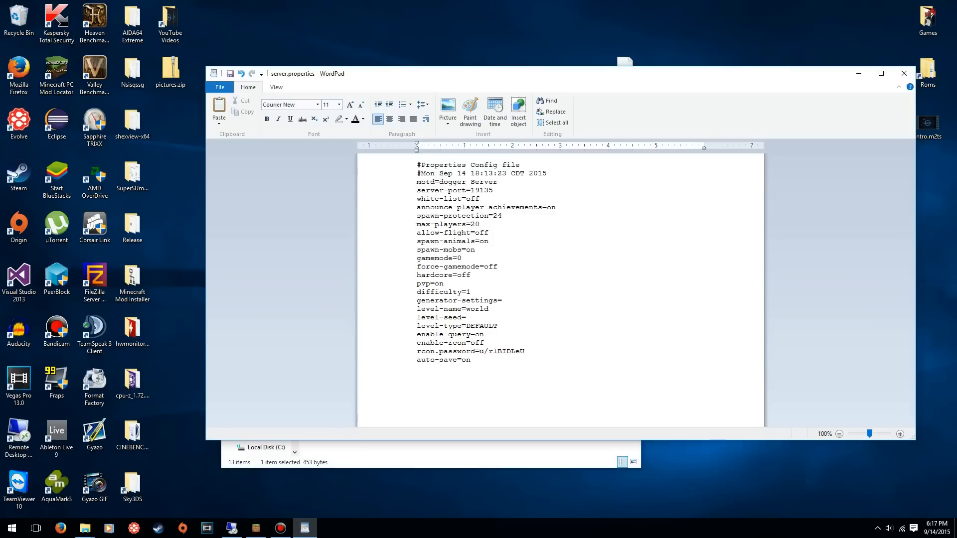
left_click(497, 267)
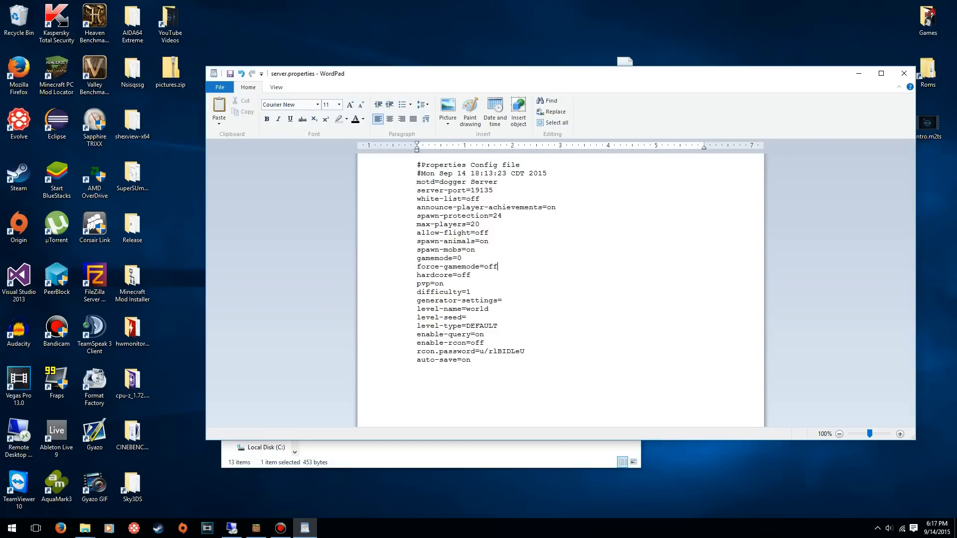
triple_click(439, 257)
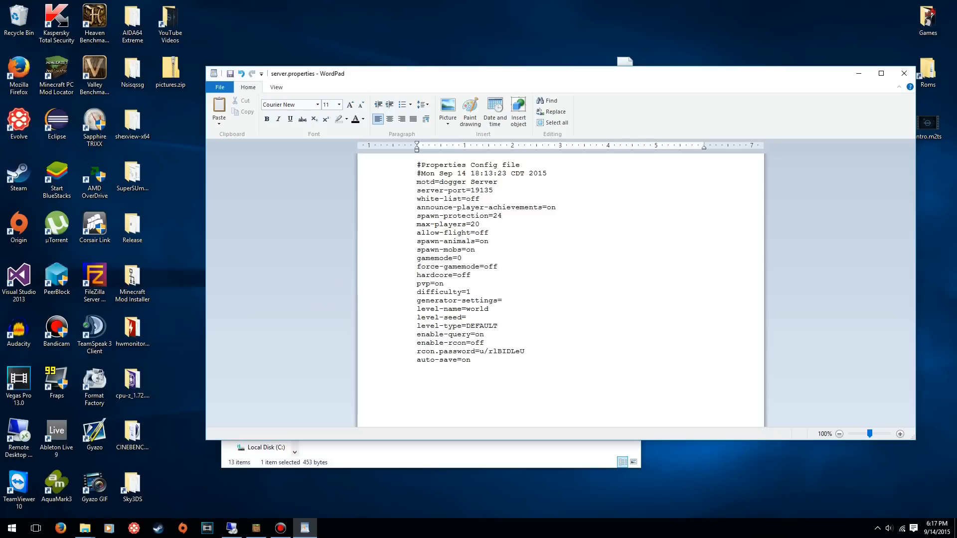
left_click(496, 267)
type("n")
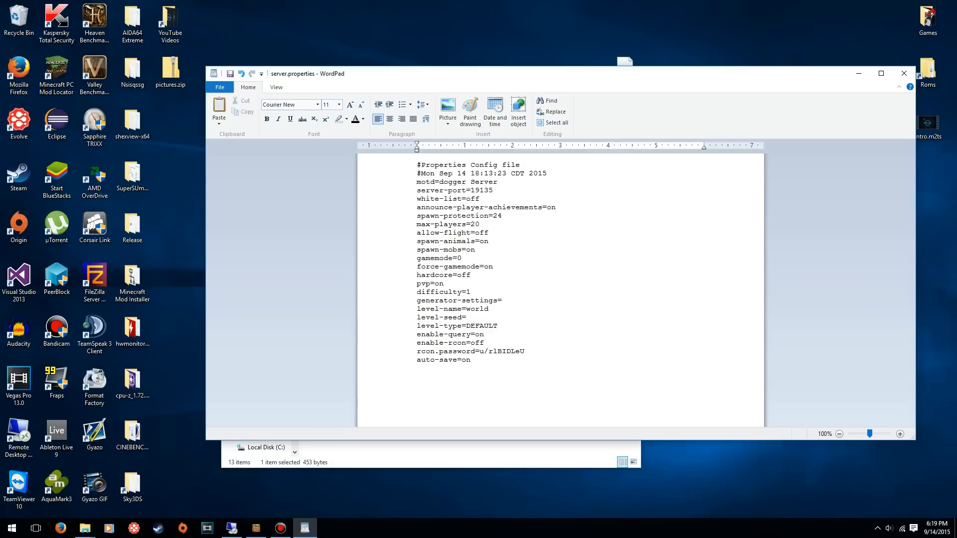
Set pvp to off in server.properties.
key("Backspace")
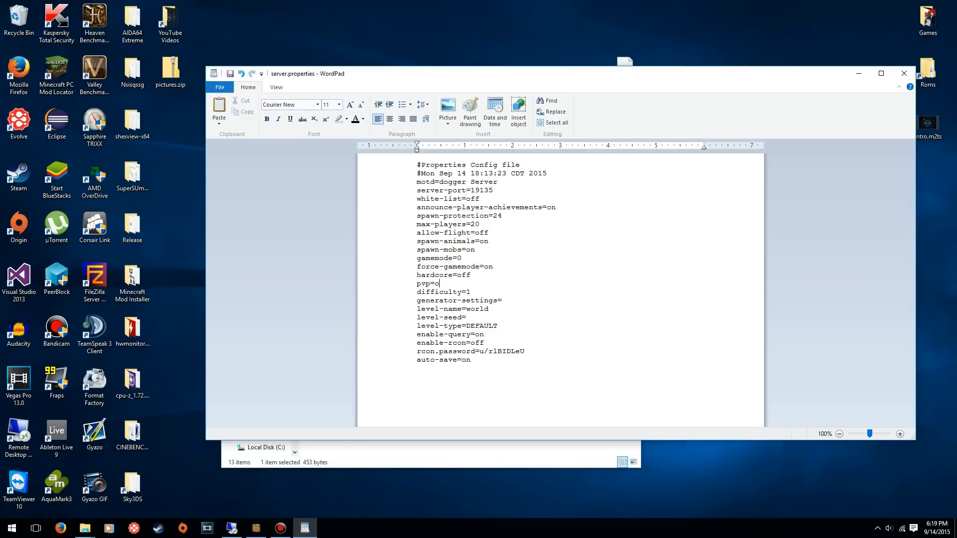
type("ff")
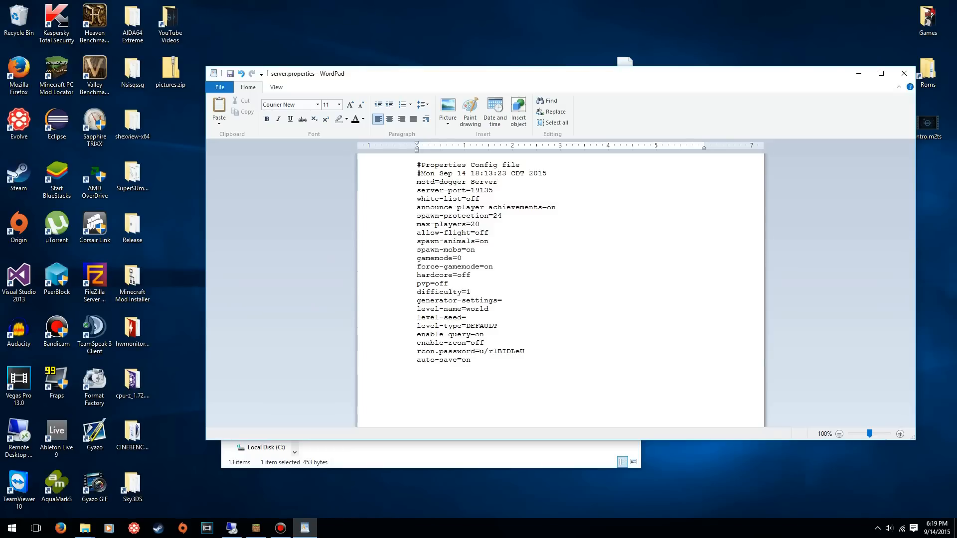
left_click(470, 292)
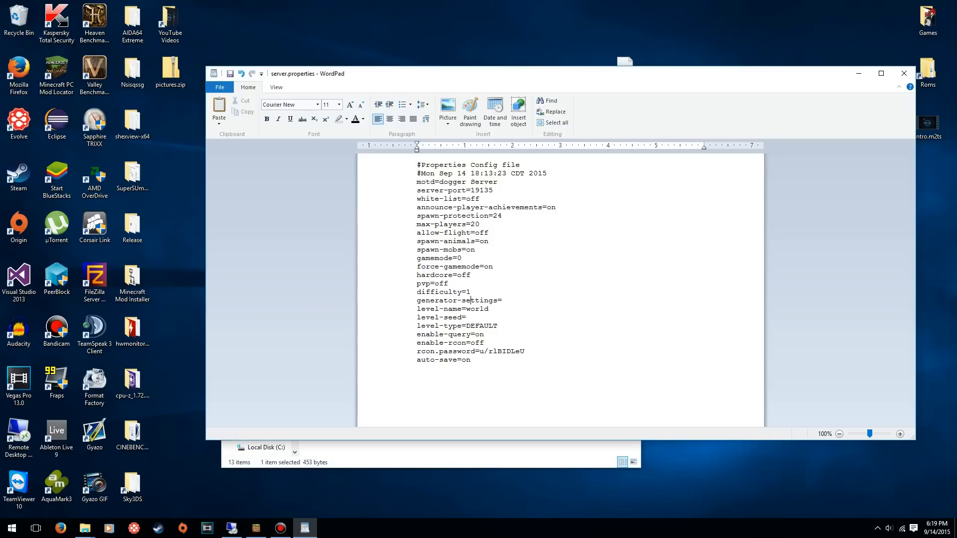
left_click(418, 317)
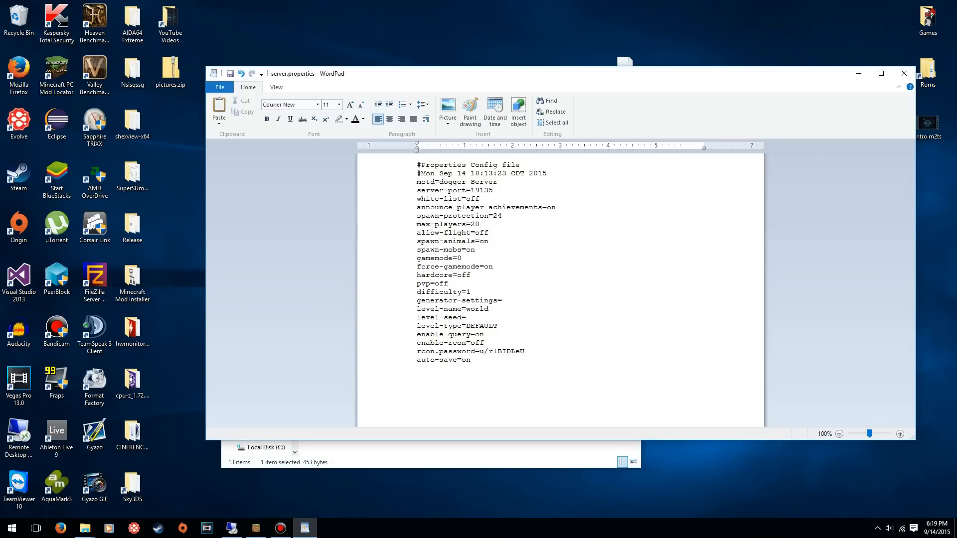
View the empty worlds folder in File Explorer and close the saved server.properties in WordPad.
left_click(85, 528)
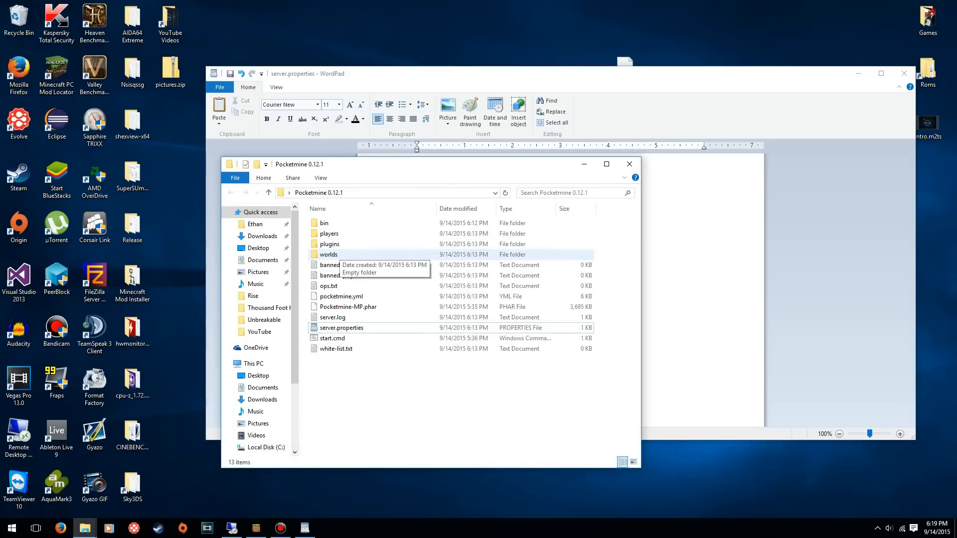
double_click(328, 254)
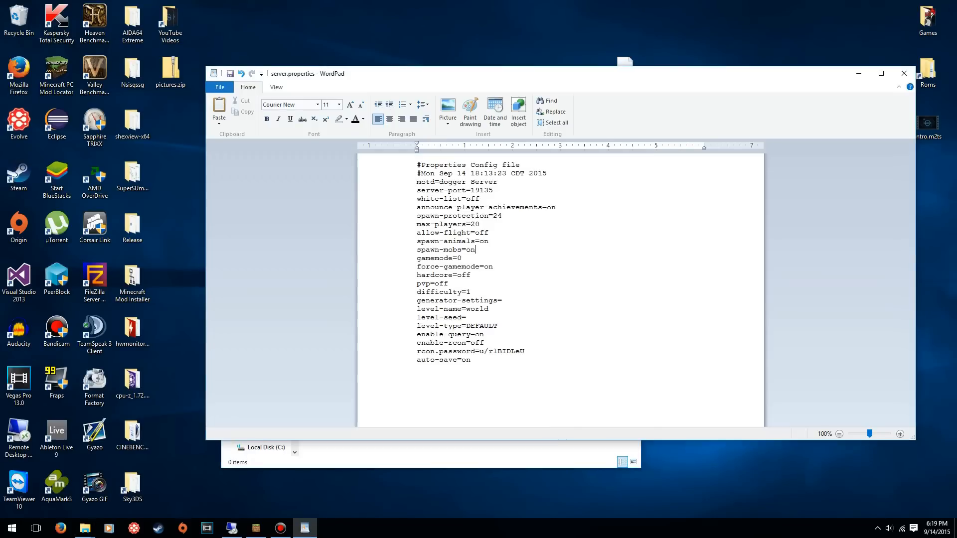
double_click(480, 309)
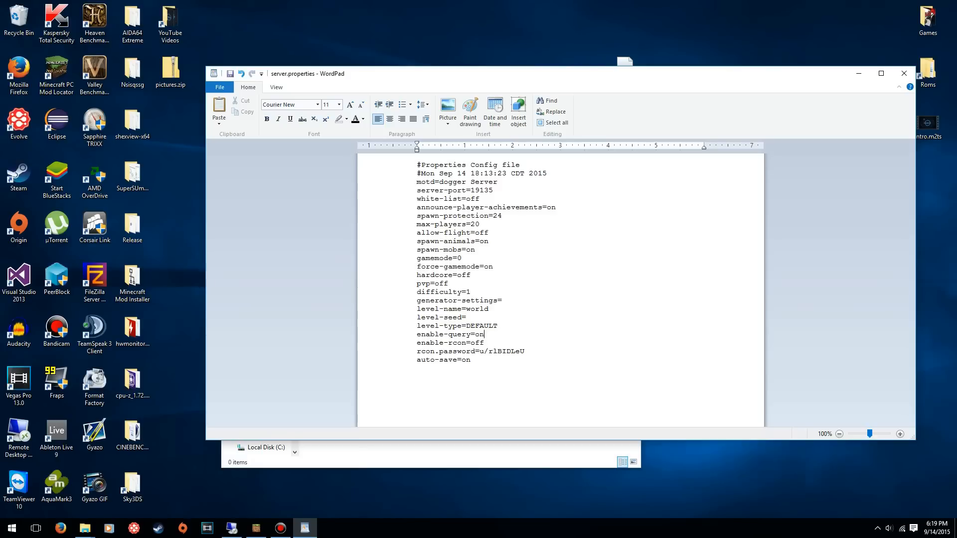
left_click(483, 342)
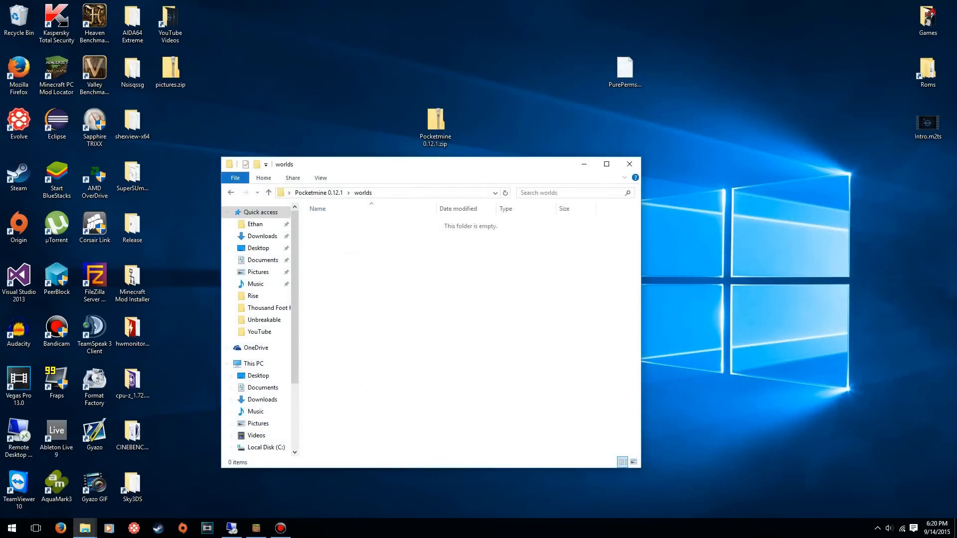
Open pocketmine.yml in WordPad and scroll to its spawn-limits settings.
left_click(268, 193)
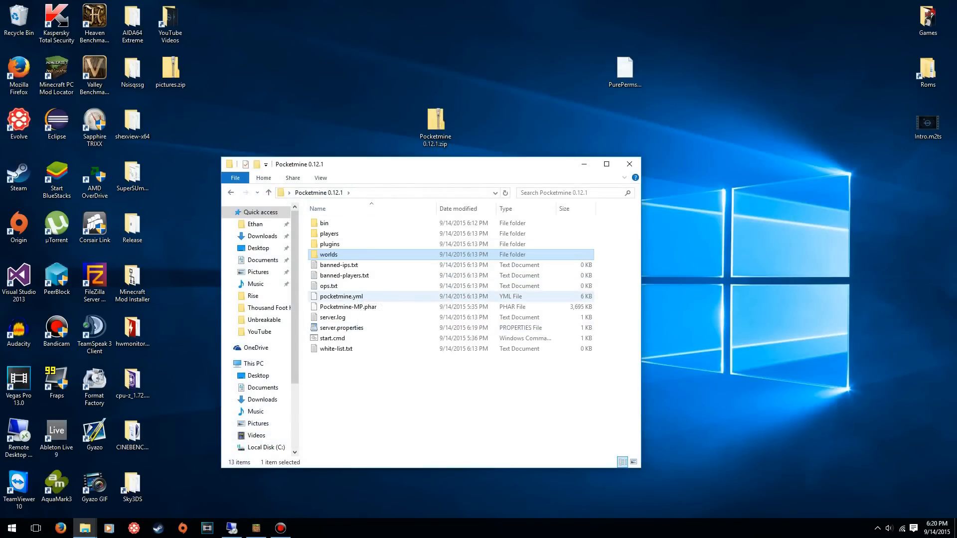
double_click(341, 296)
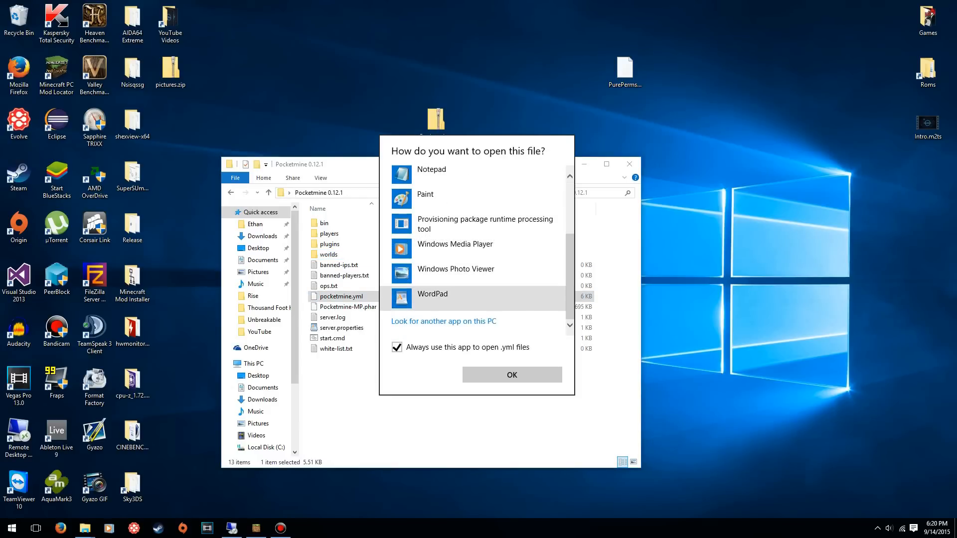
left_click(511, 375)
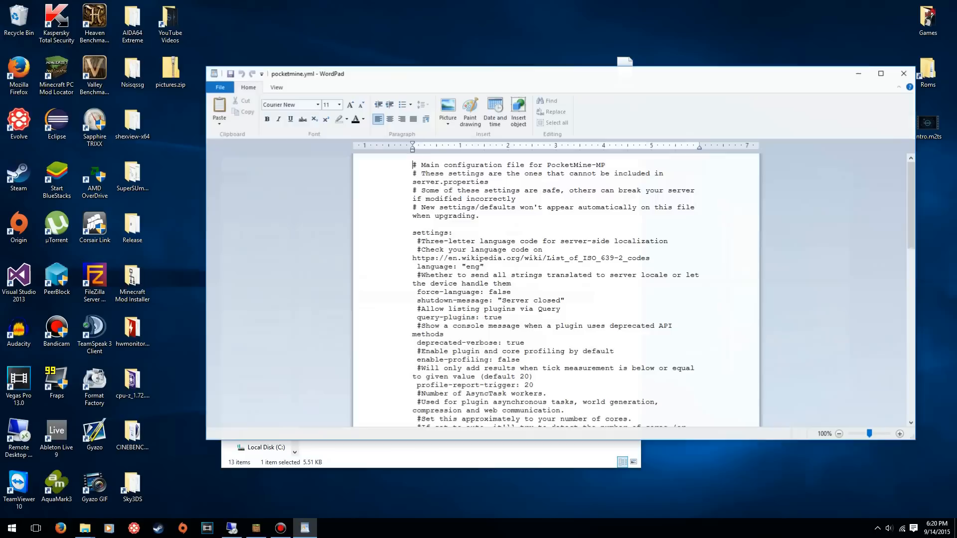
scroll("down", 3)
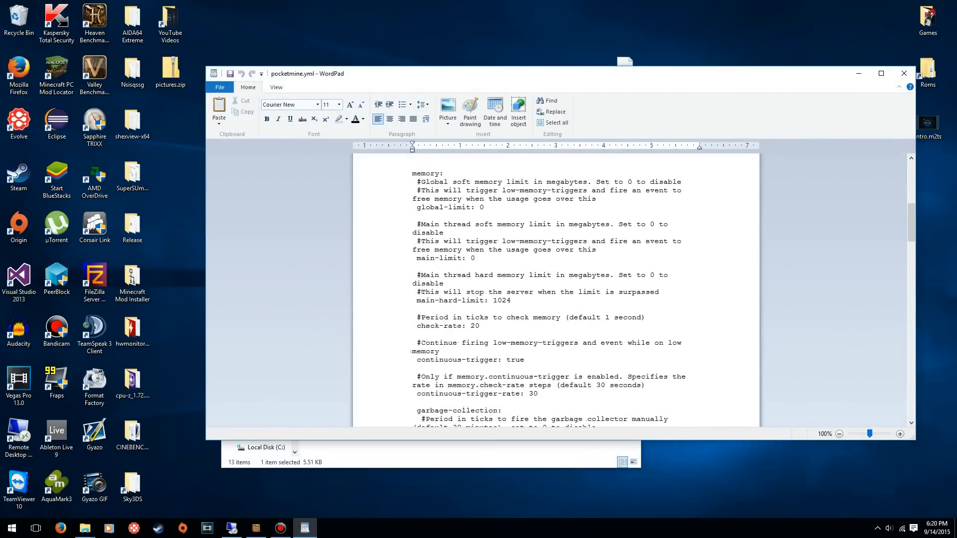
scroll("down", 3)
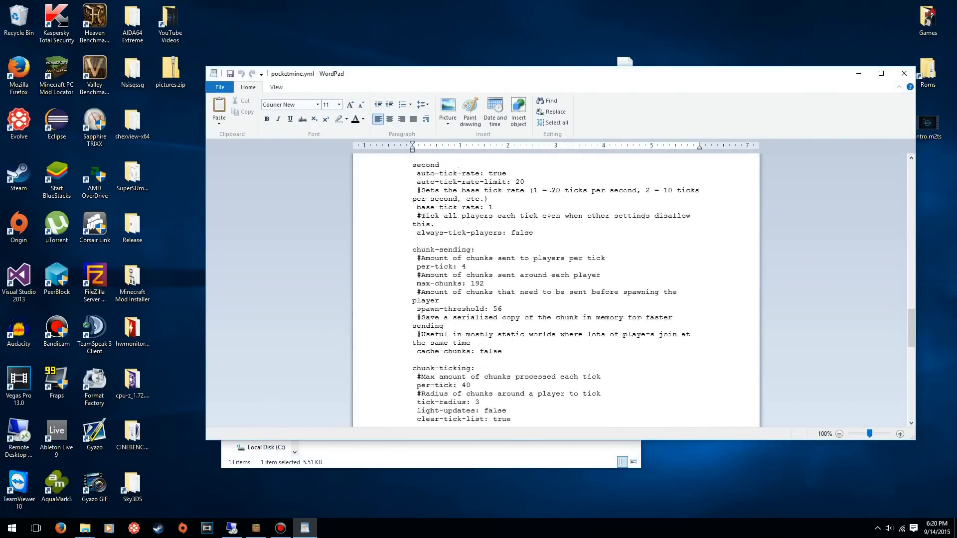
scroll("down", 3)
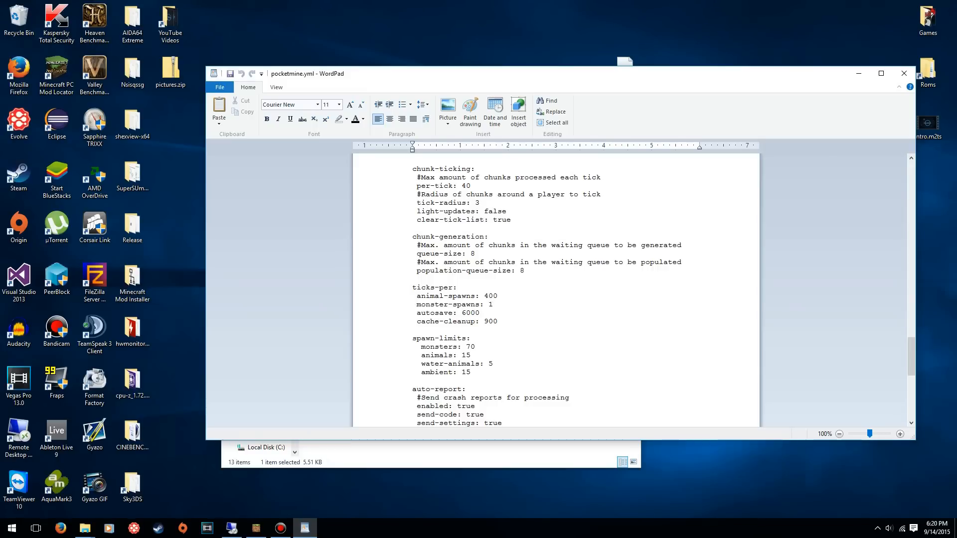
Set spawn limits to monsters 40, animals 5, water-animals 3 and ambient 10.
left_click(476, 347)
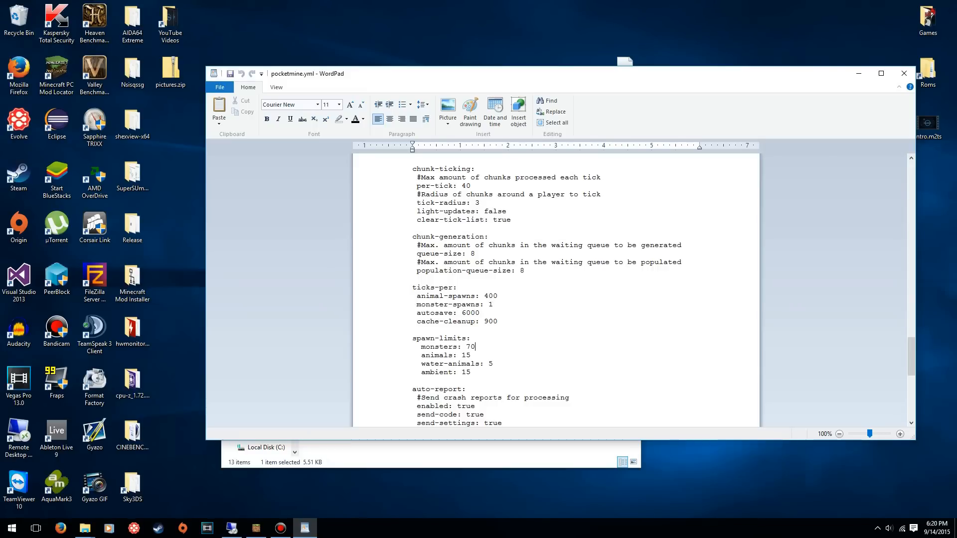
type("4")
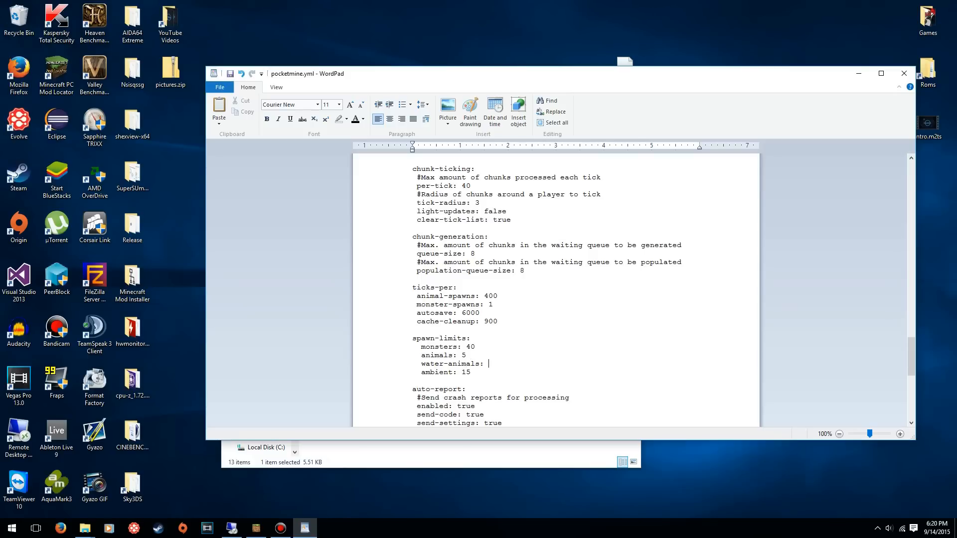
type("3")
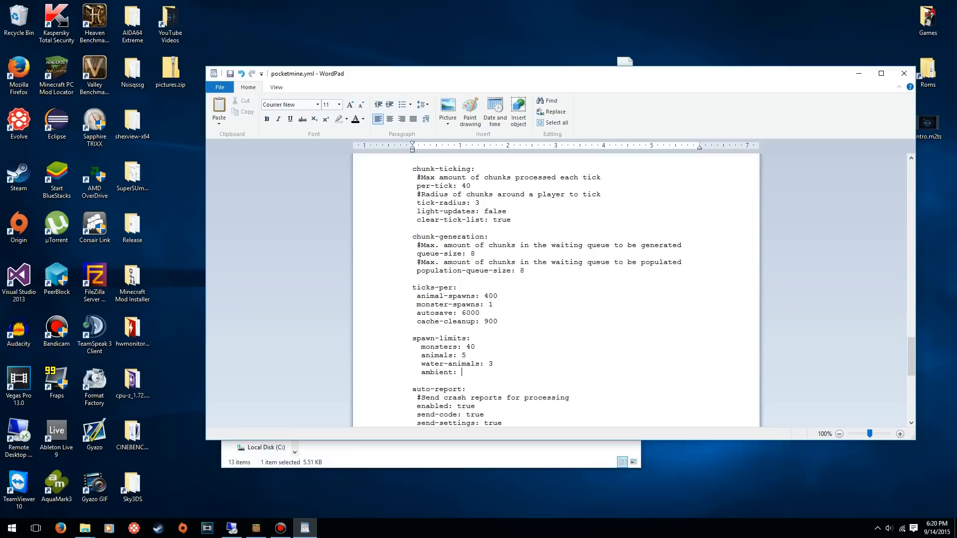
type("10")
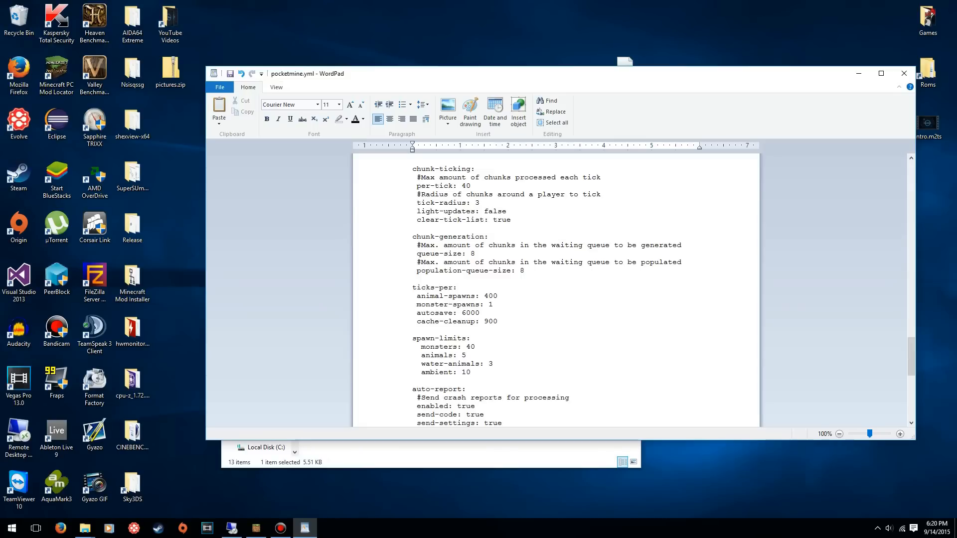
scroll("down", 3)
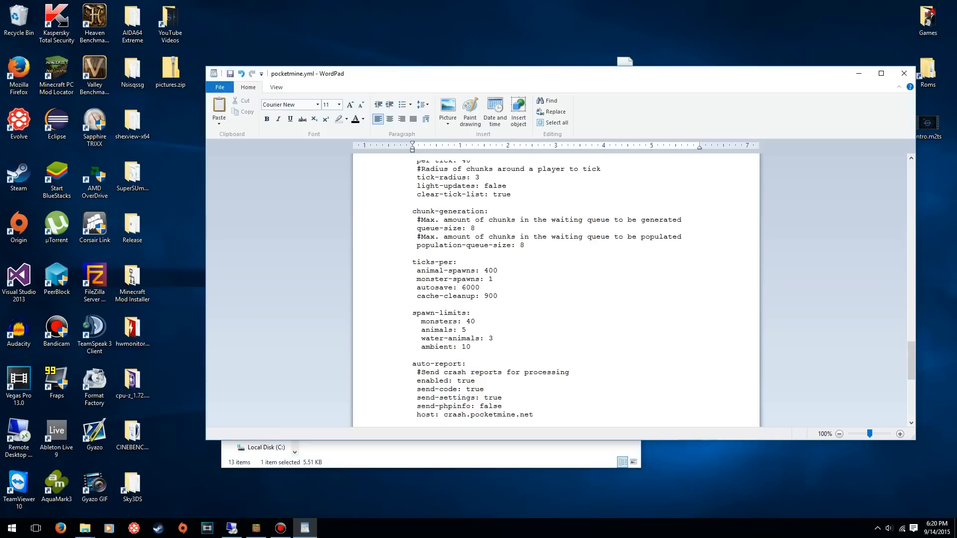
scroll("down", 3)
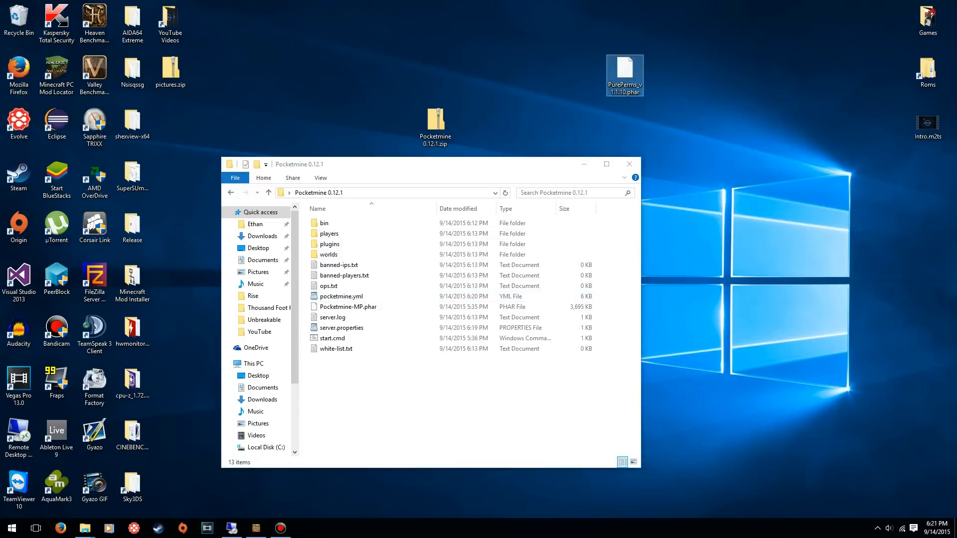
Move PurePerms_v1.1.10.phar from the desktop into the plugins folder and confirm it is there.
left_click_drag(625, 75, 700, 126)
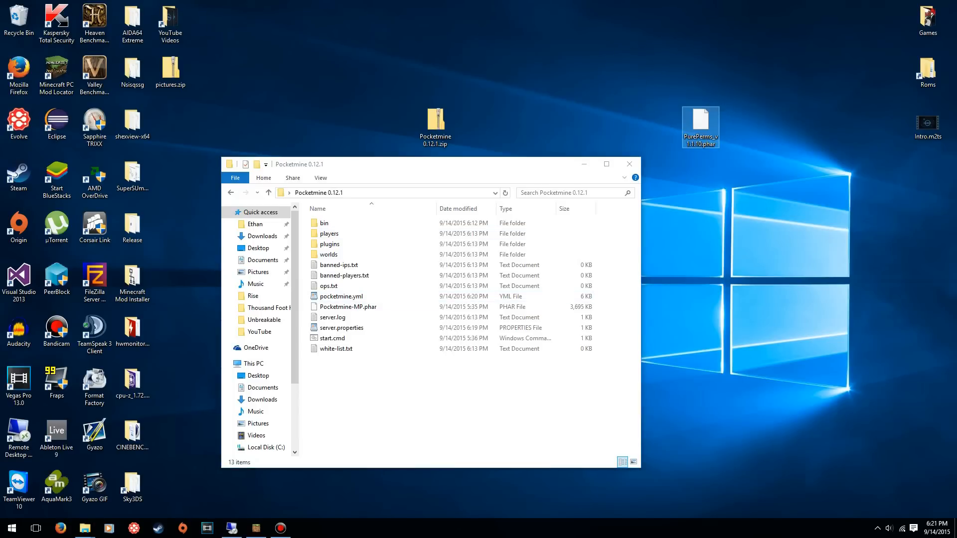
double_click(330, 243)
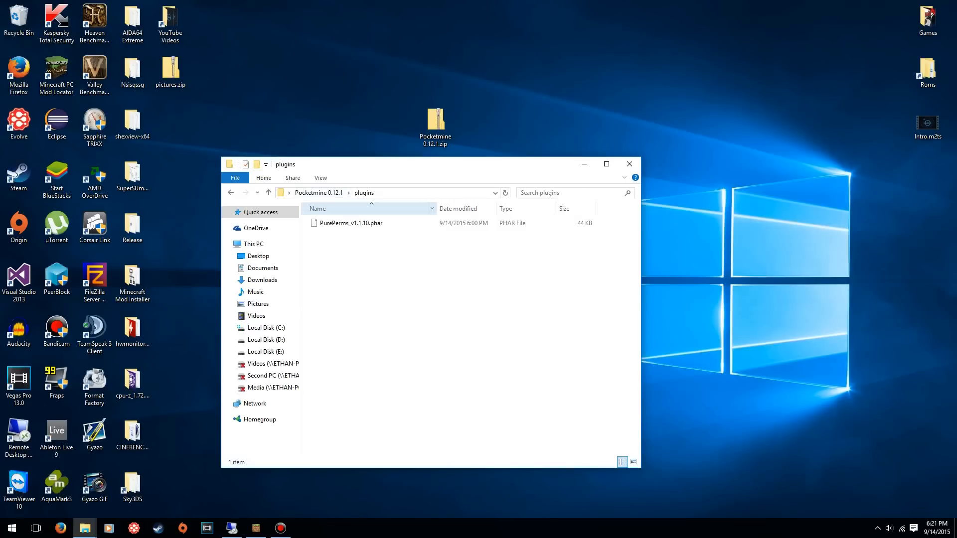
left_click(317, 193)
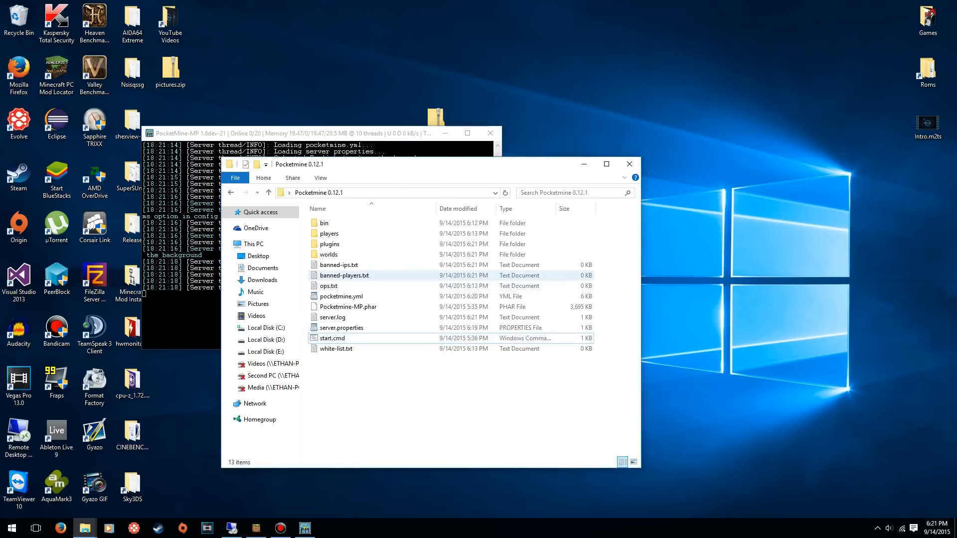
Launch the PocketMine-MP server and broadcast 'hola' with the say command.
double_click(328, 254)
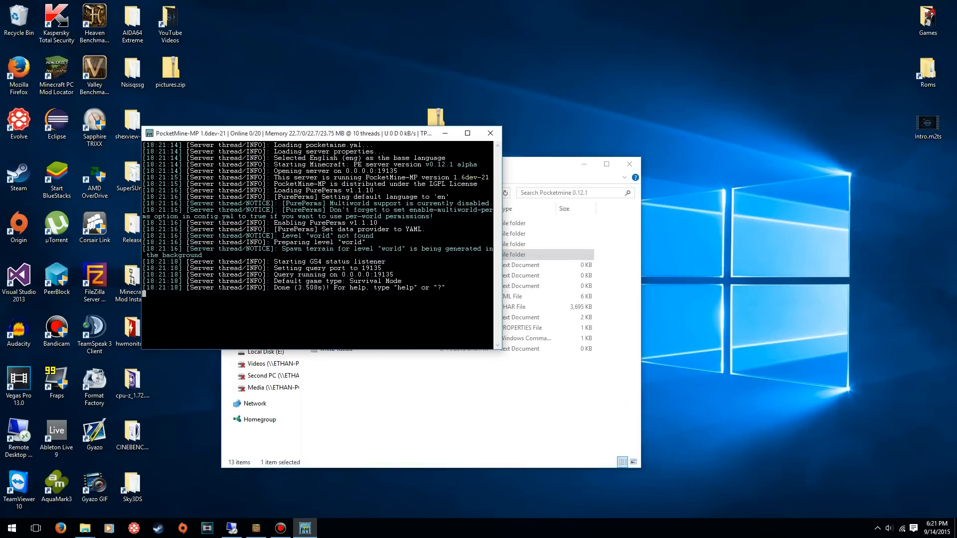
type("say")
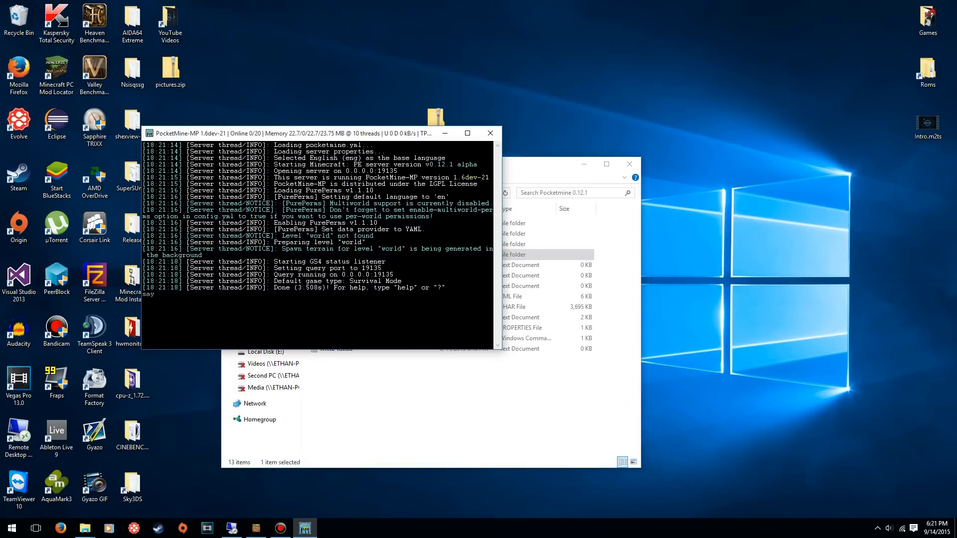
type("hola")
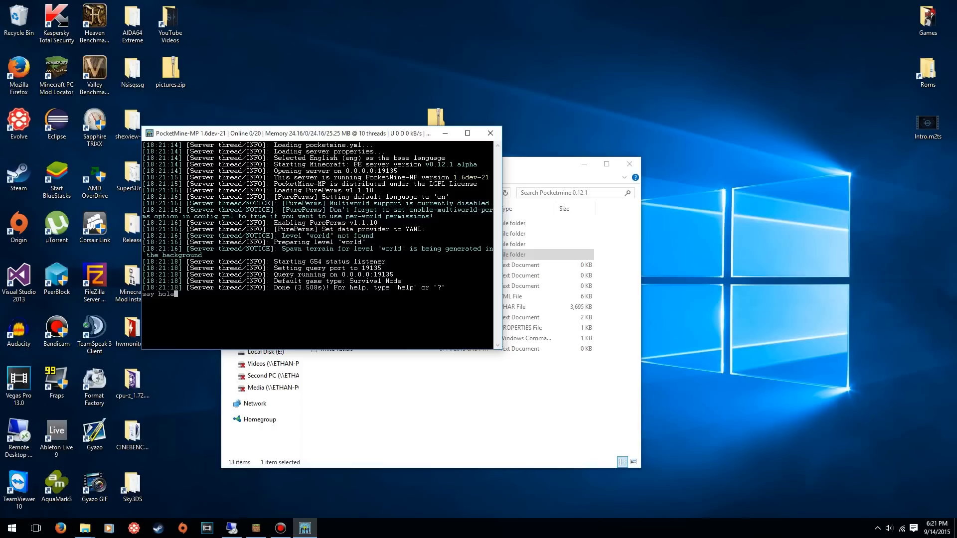
key("enter")
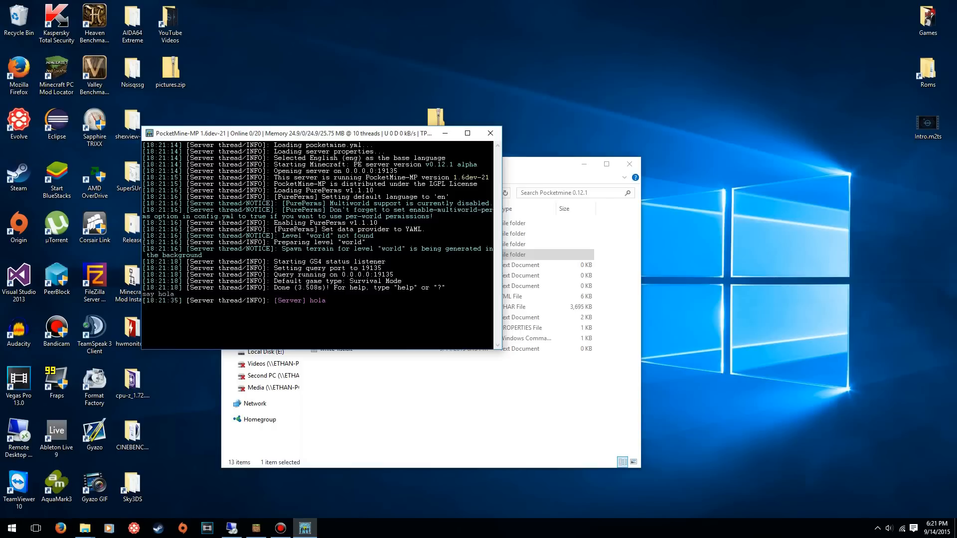
Attempt gamemode creative for player dogger, which fails since the player isn't found.
type("gamemode")
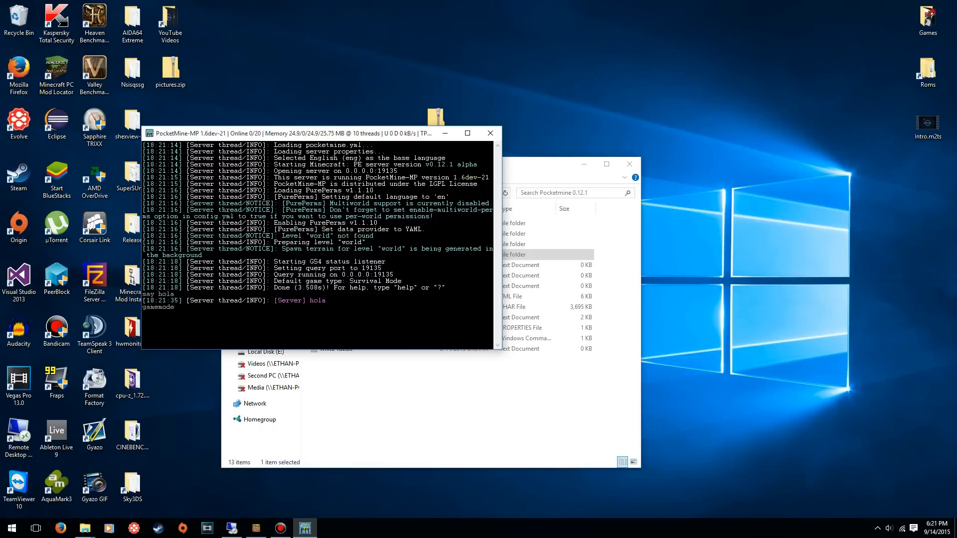
type("0")
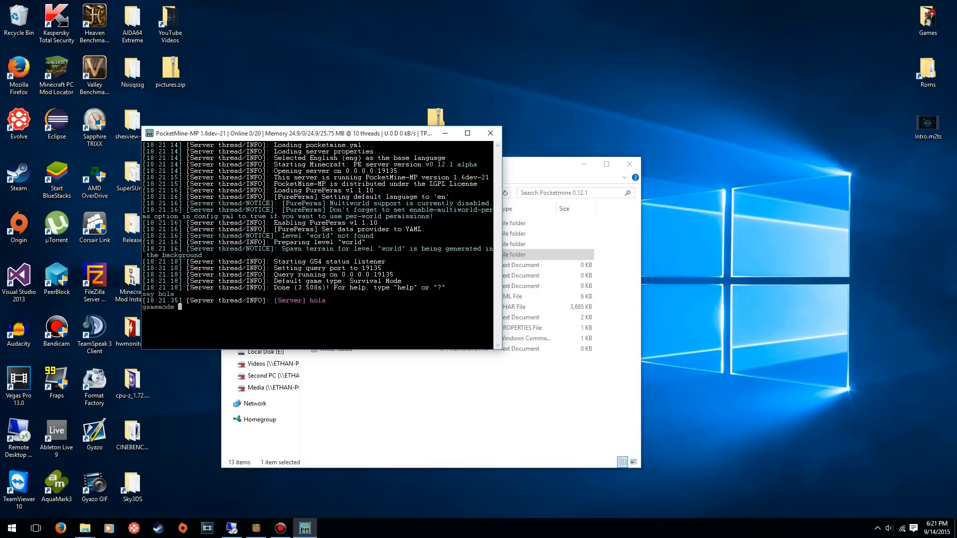
type("c")
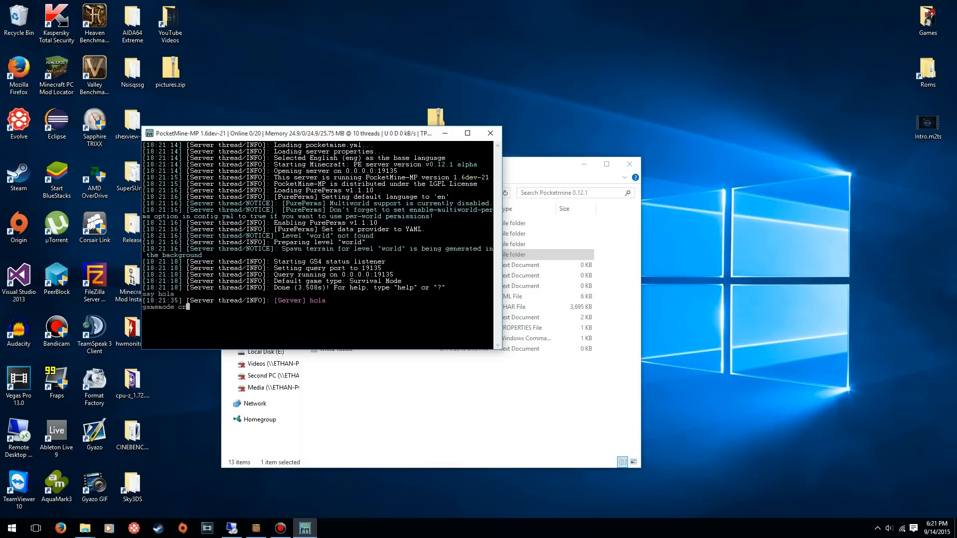
type("reative")
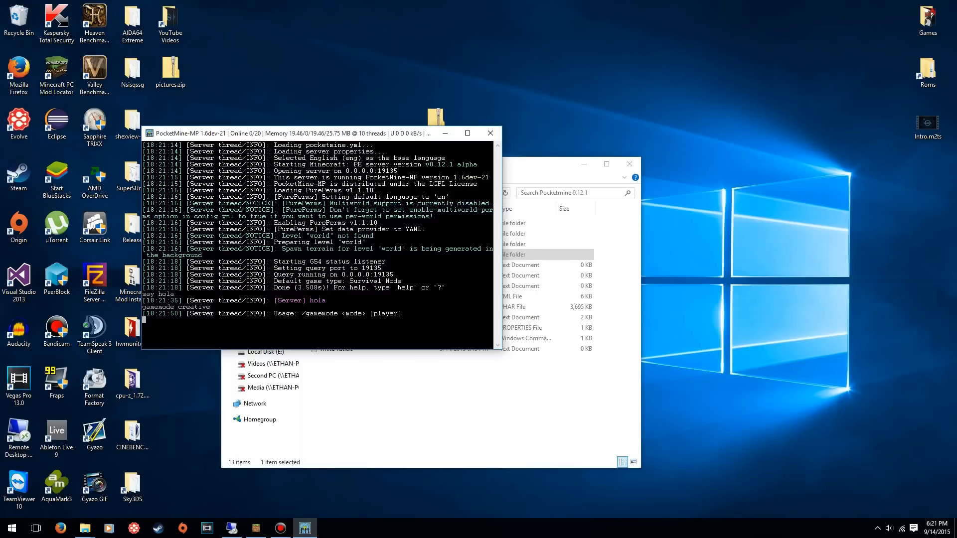
type("gamemode crea")
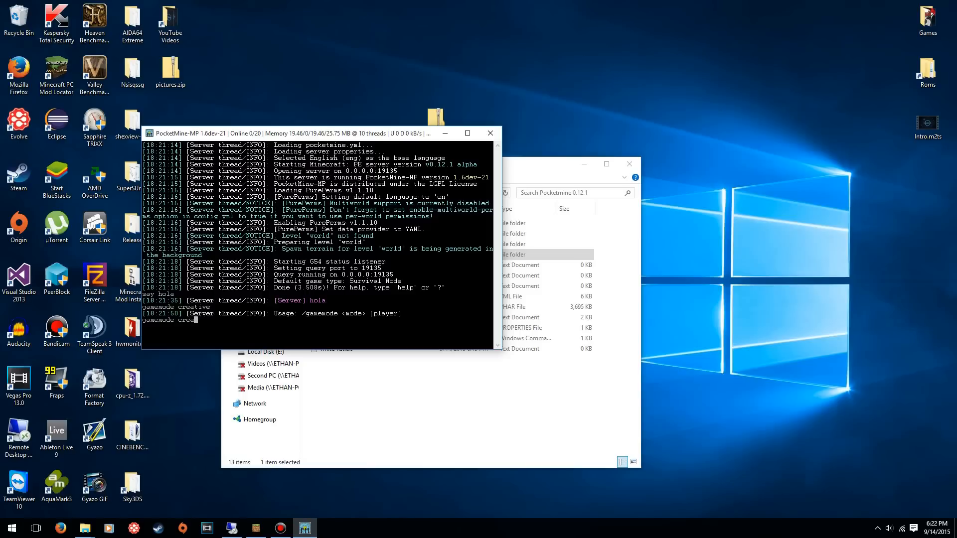
type("dogger")
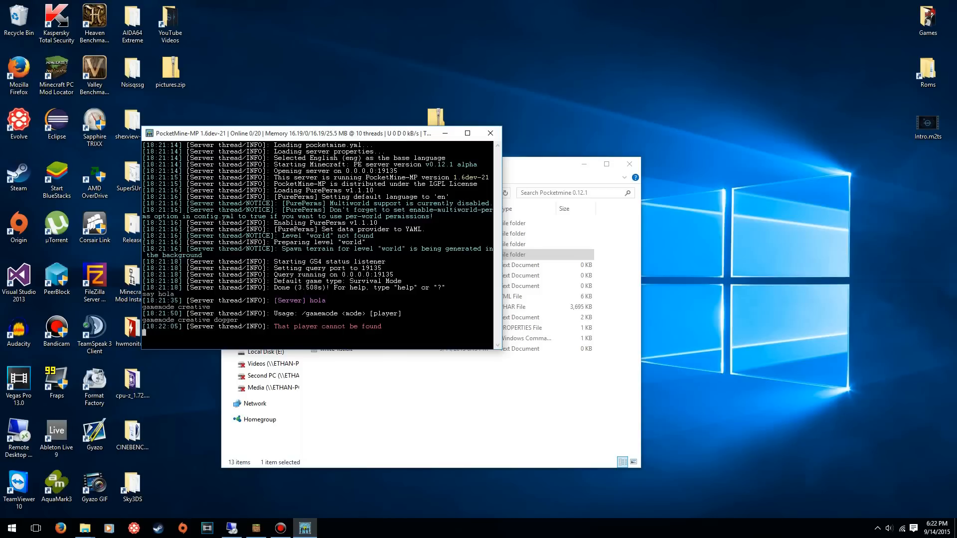
type("ga")
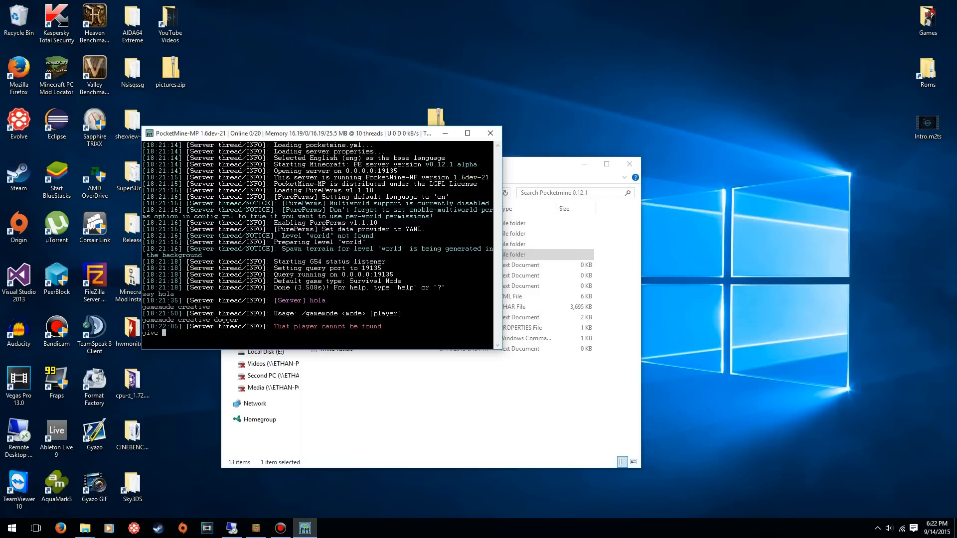
Attempt to give the player 64 cake, then run a bare give to see its usage.
type("cake")
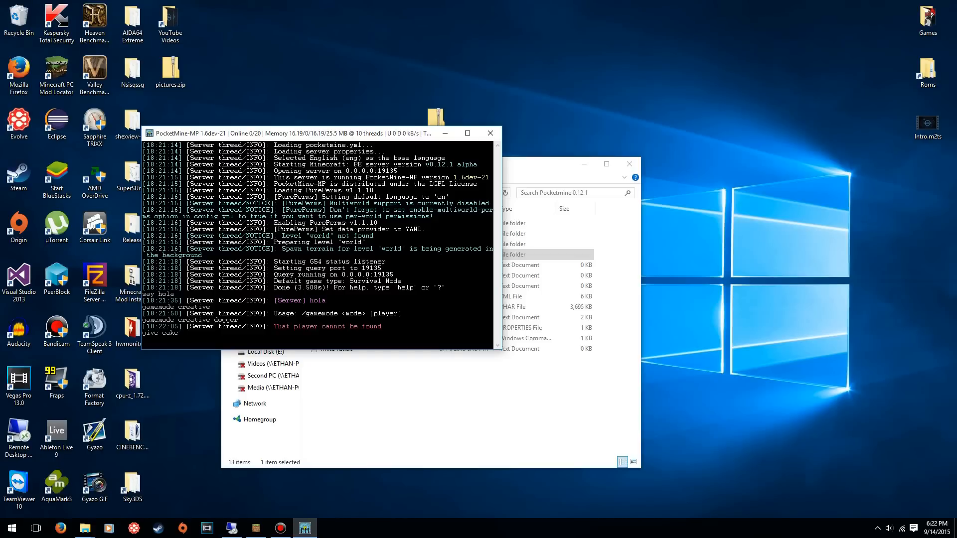
type("64 dc")
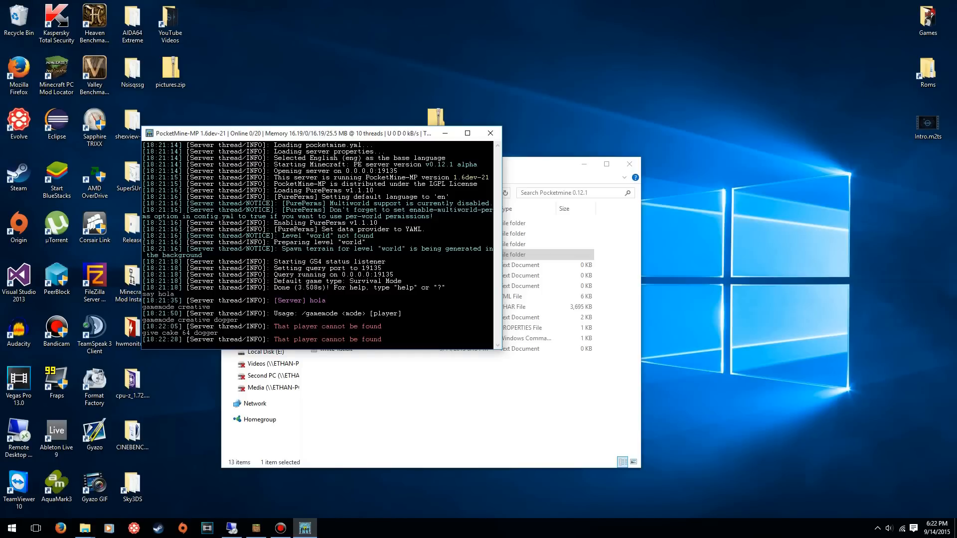
type("give")
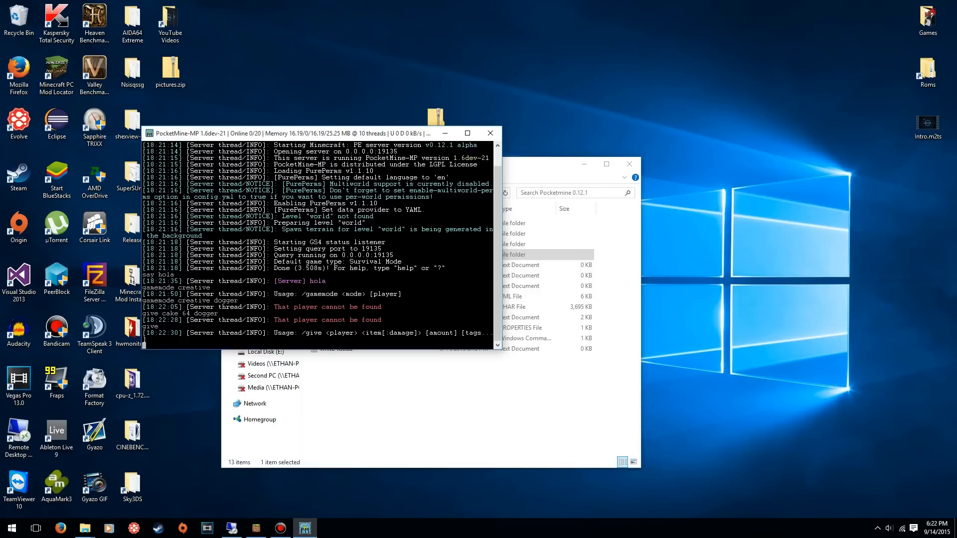
Reload the server from the console, then close the console window.
type("reload")
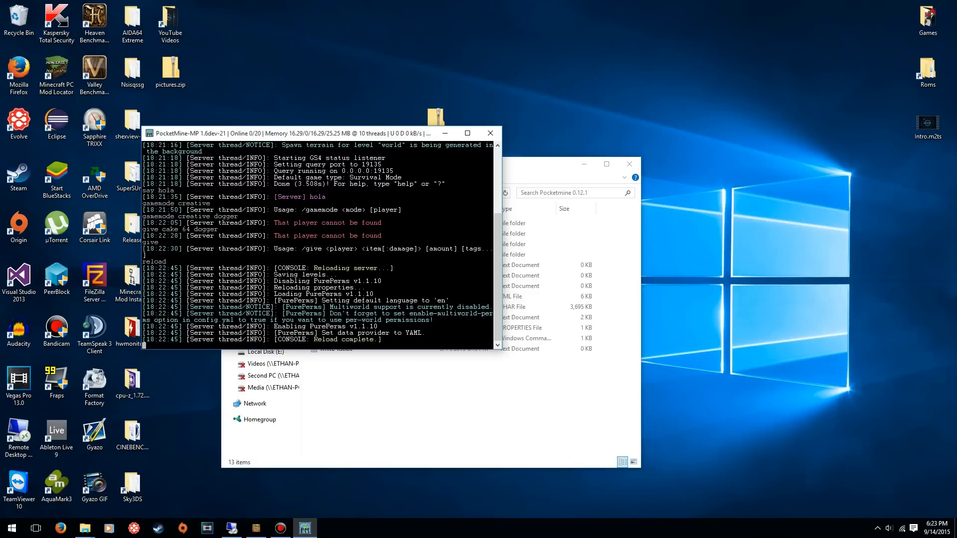
type("pper")
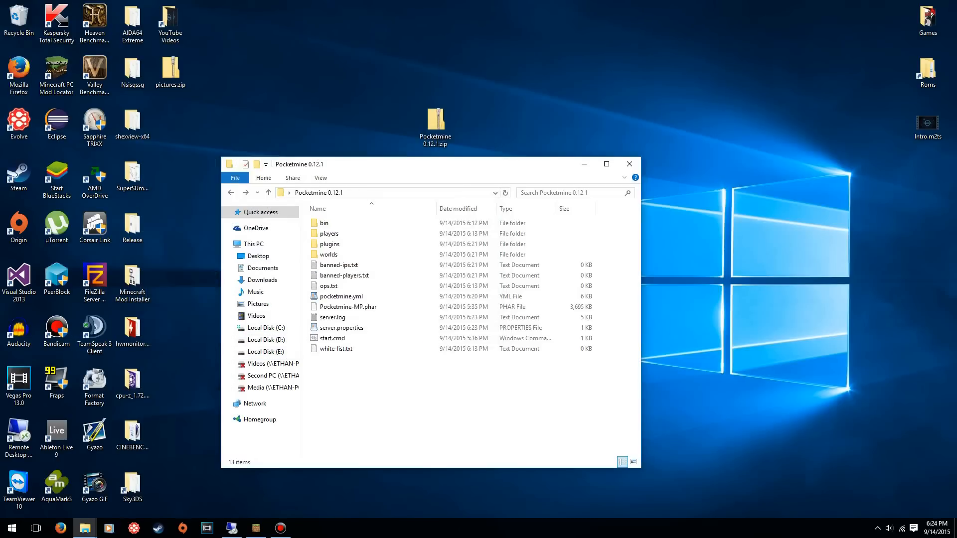
left_click(336, 349)
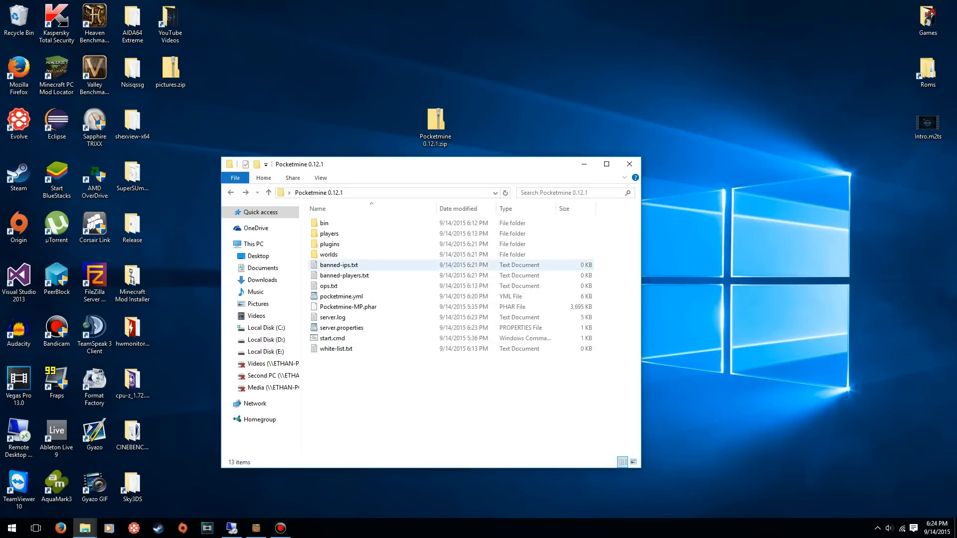
left_click(336, 349)
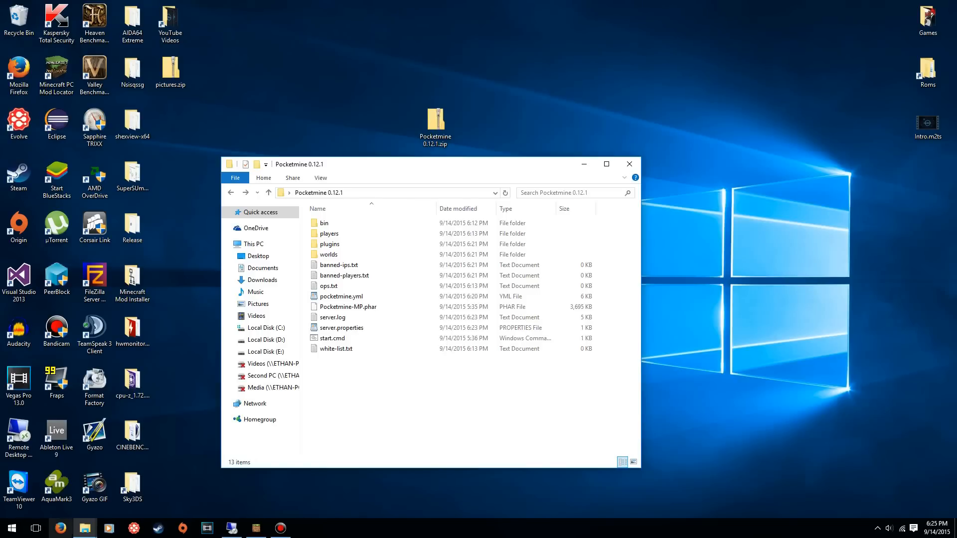
Search Google for 'how to port forward netgear nighthawk', then minimize the browser.
left_click(60, 529)
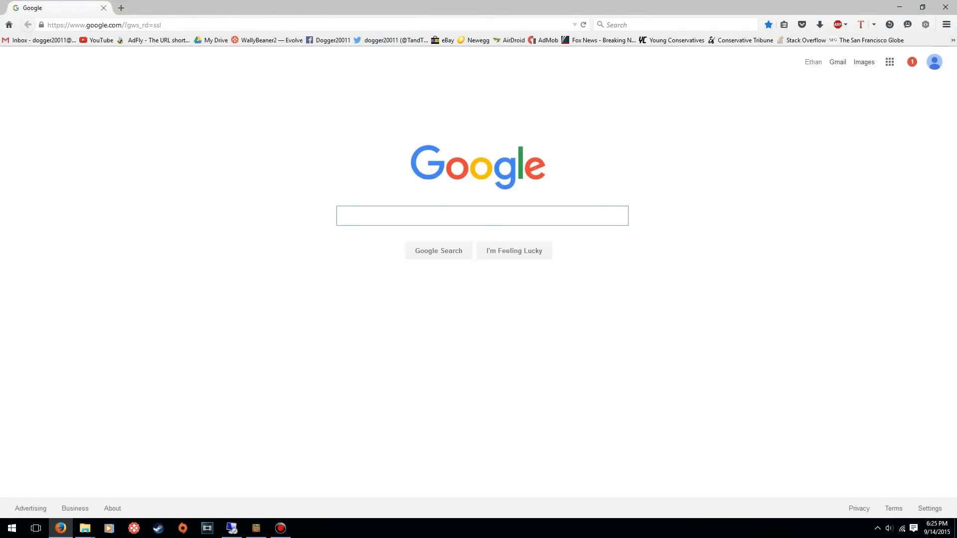
type("how to")
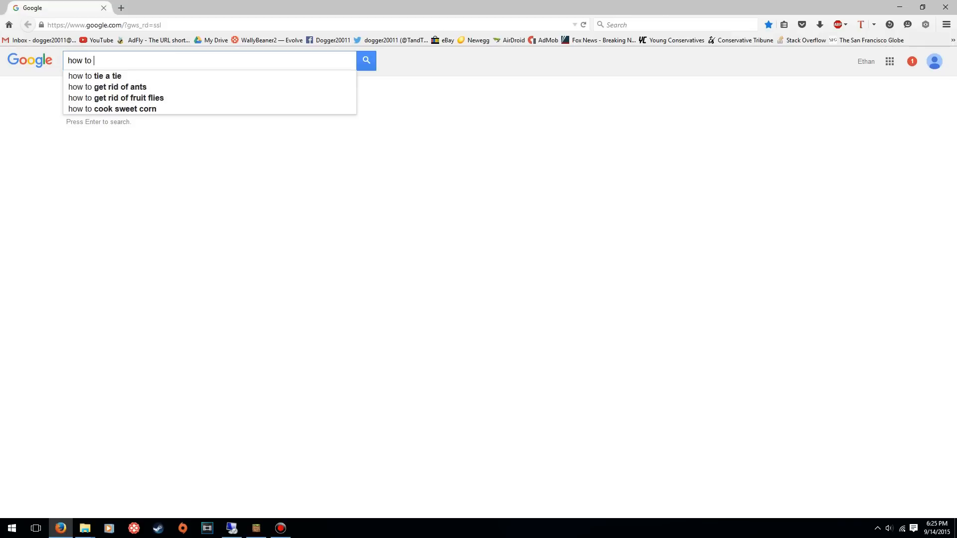
type("port forward")
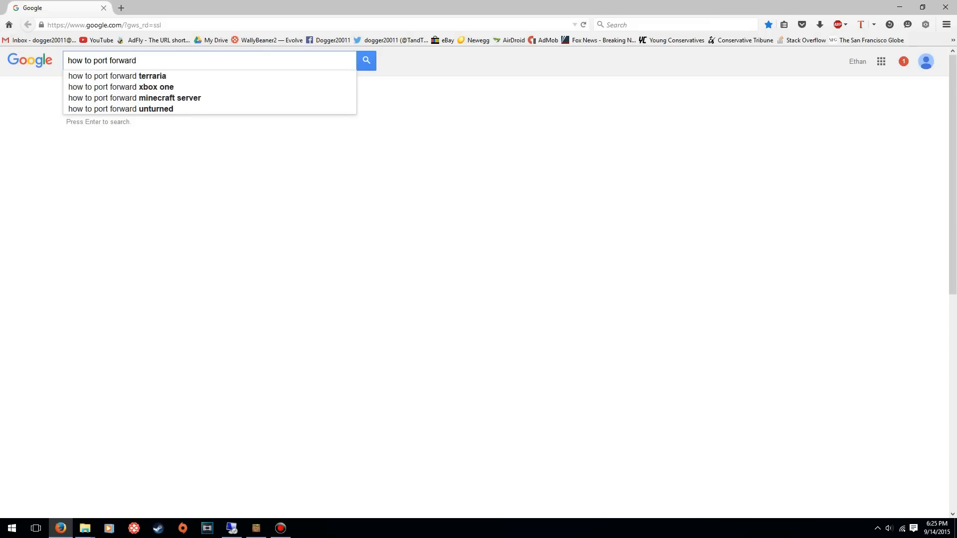
type("netgear nighthawk")
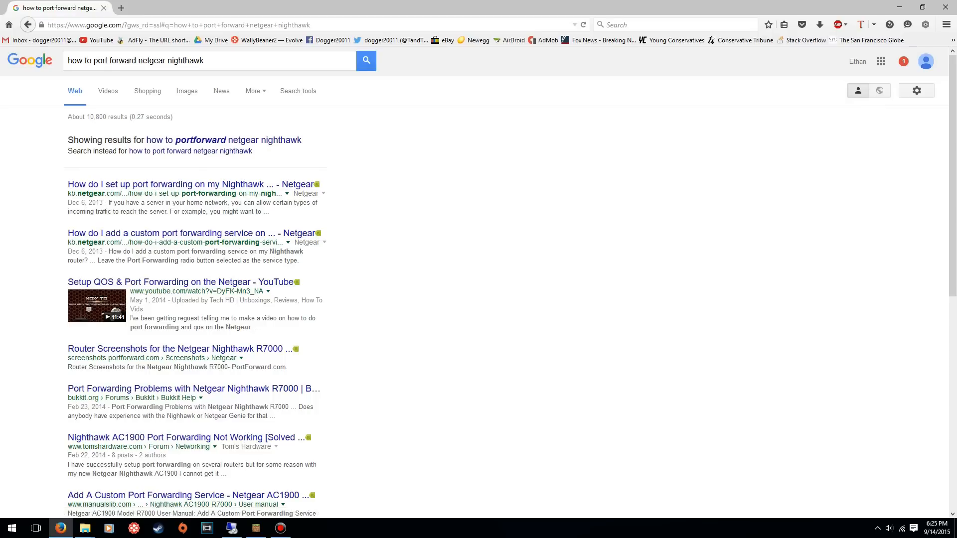
left_click(85, 529)
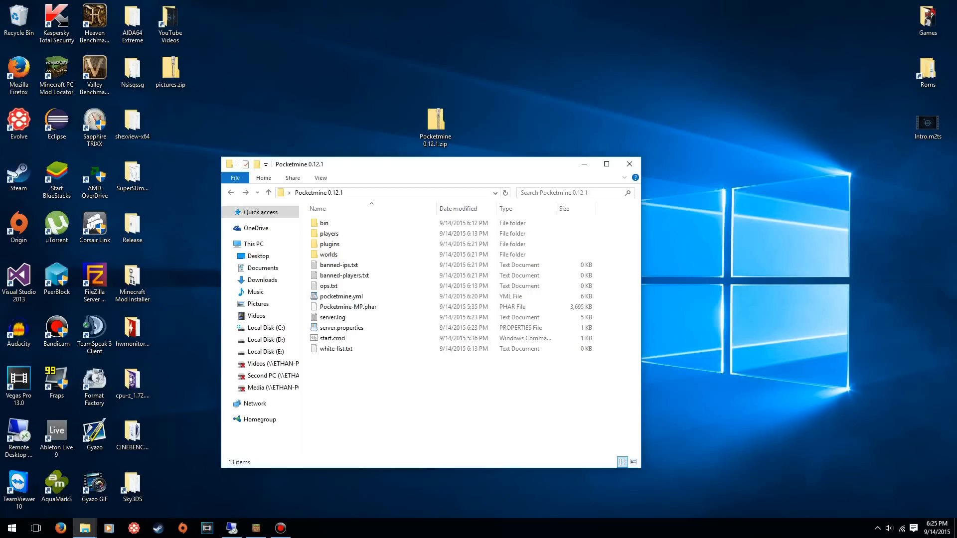
Select server.properties in the Pocketmine 0.12.1 folder.
left_click(332, 338)
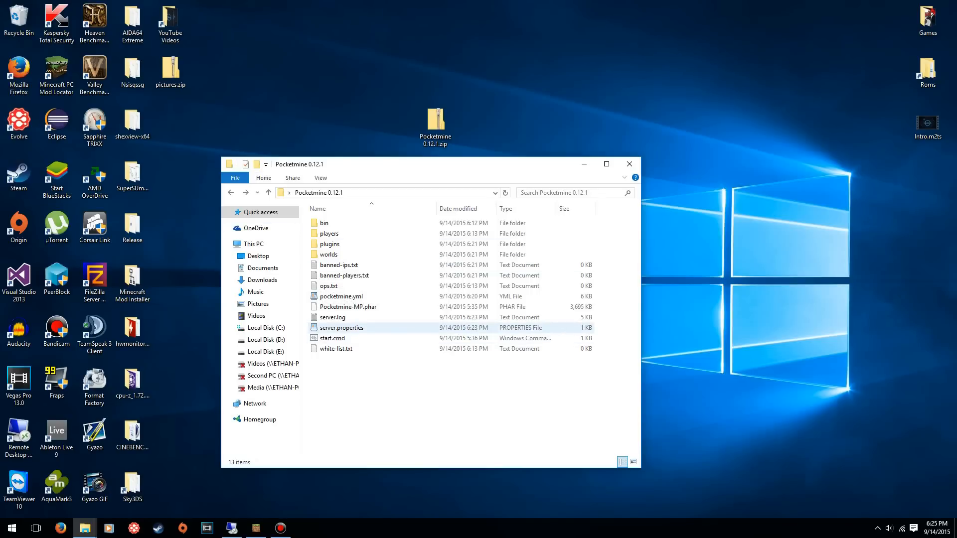
mouse_move(336, 349)
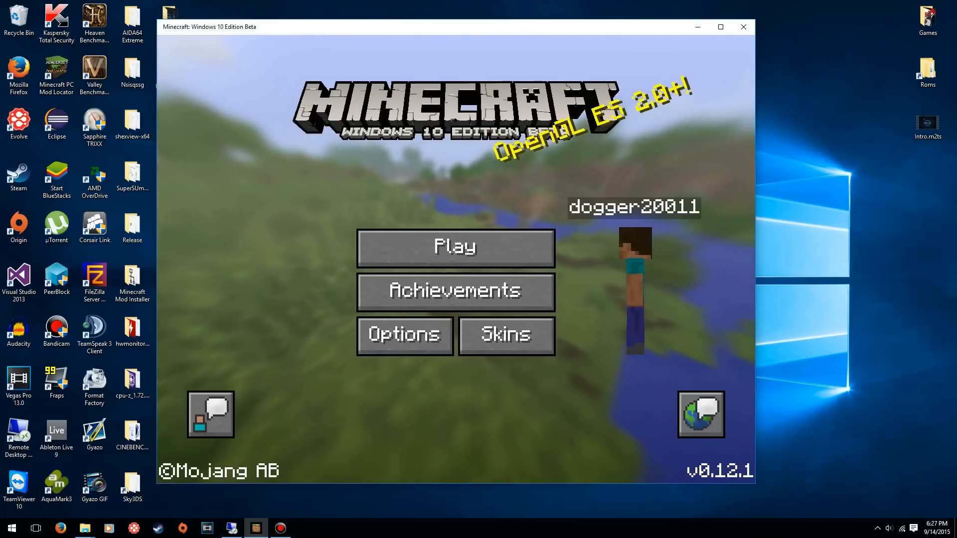
Open the Worlds list from Minecraft's Play menu and join the server as dogger20011.
left_click(455, 247)
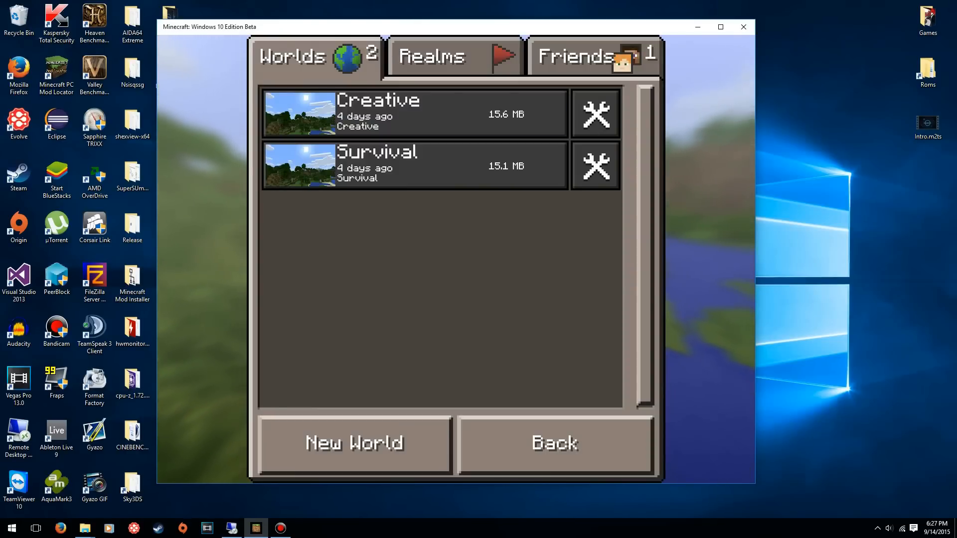
left_click(591, 56)
type("/g")
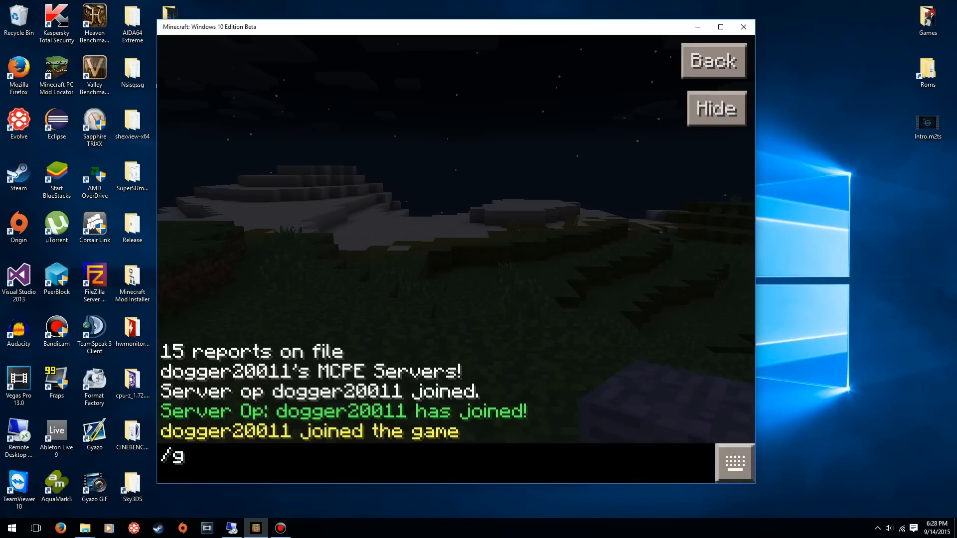
Send /gamemode creative in Minecraft chat to switch the player to creative.
type("amemode cre")
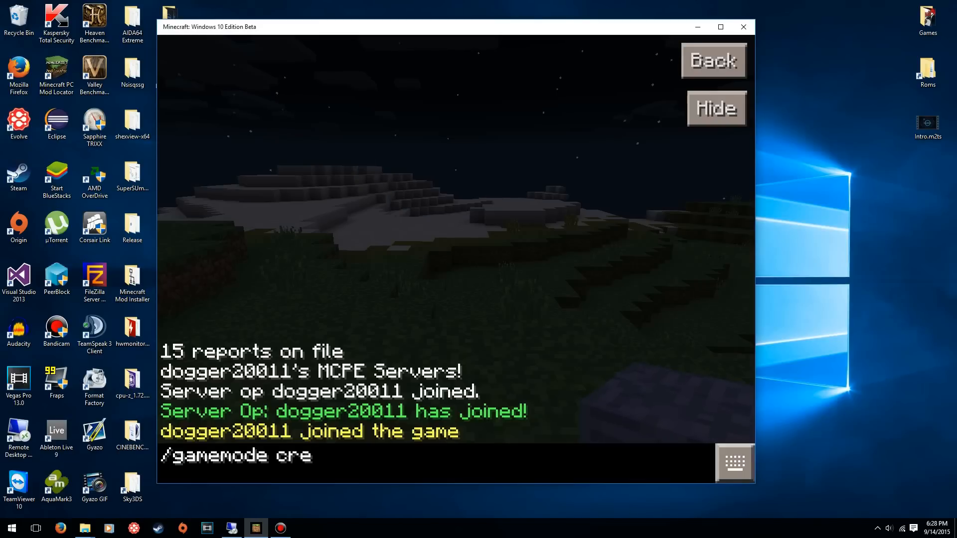
key("enter")
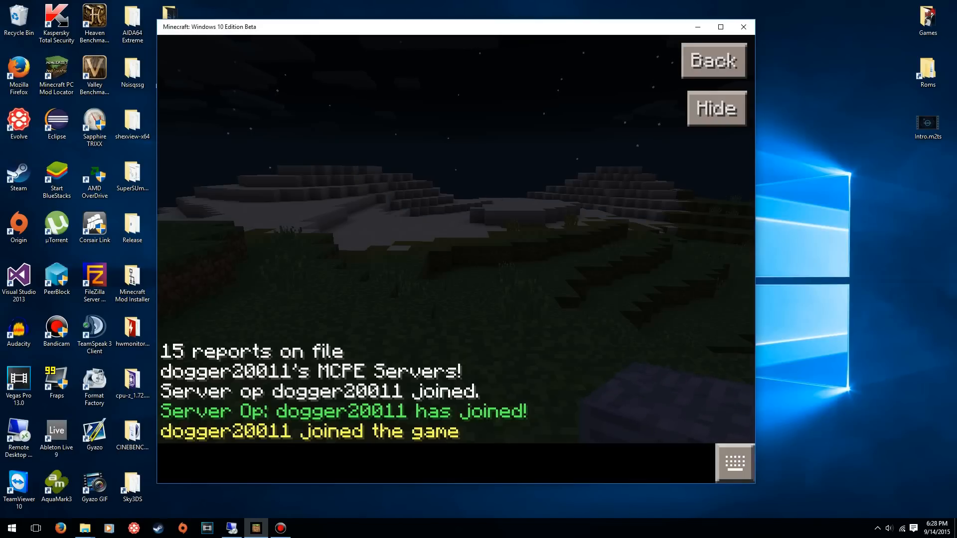